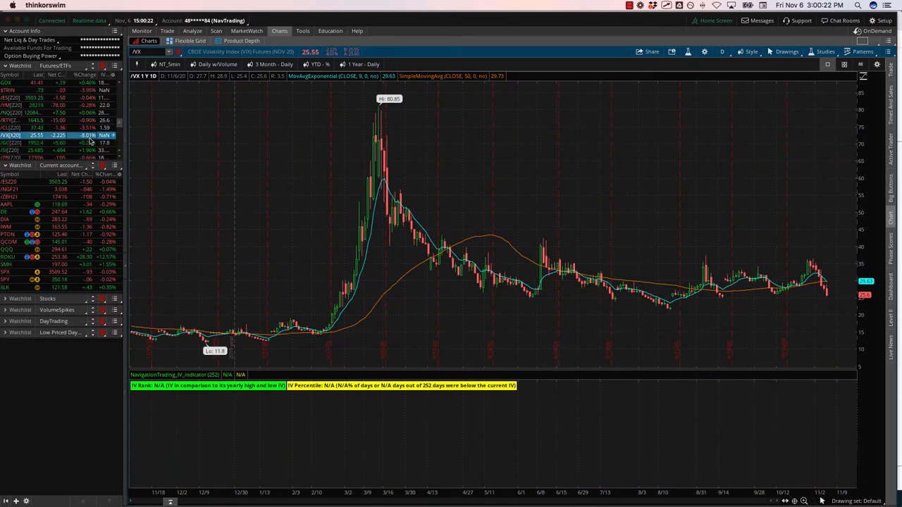
mouse_move(815, 279)
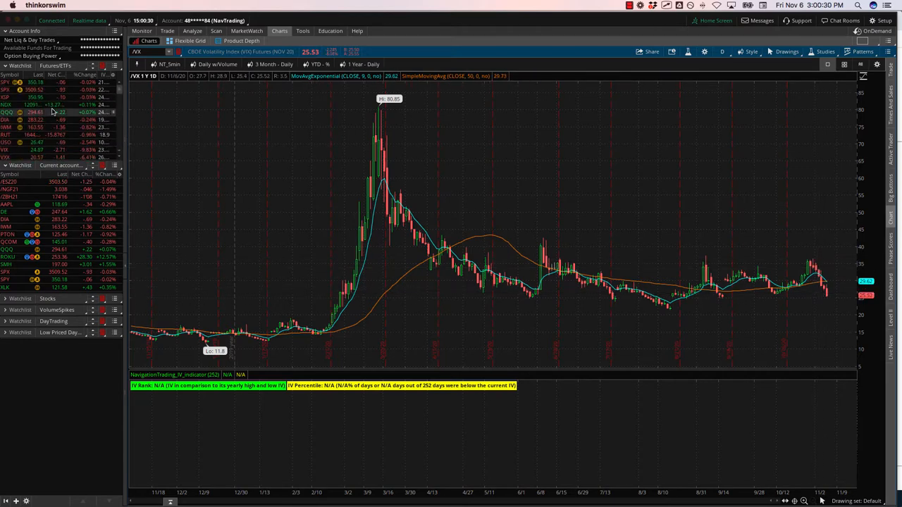
Step: Load the VIX chart from the watchlist and draw a downward arrow over its latest drop
left_click(14, 82)
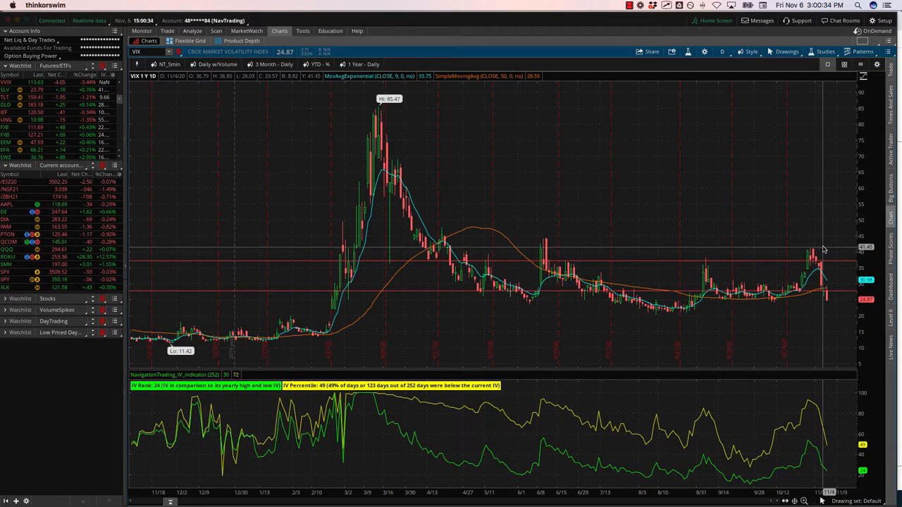
mouse_move(808, 301)
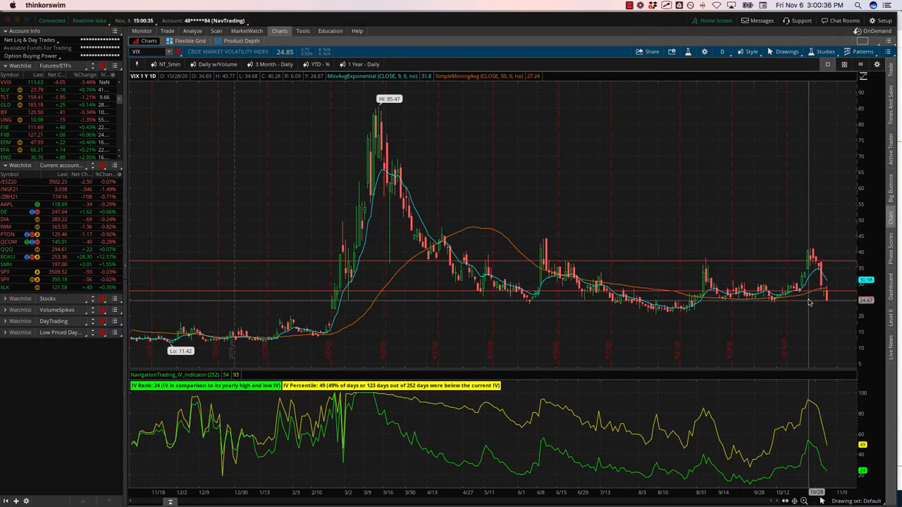
left_click_drag(820, 251, 831, 303)
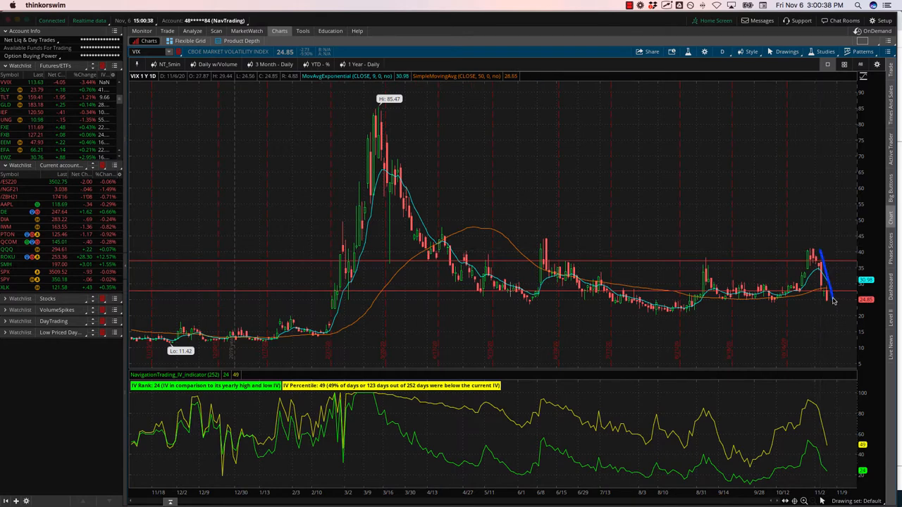
mouse_move(834, 295)
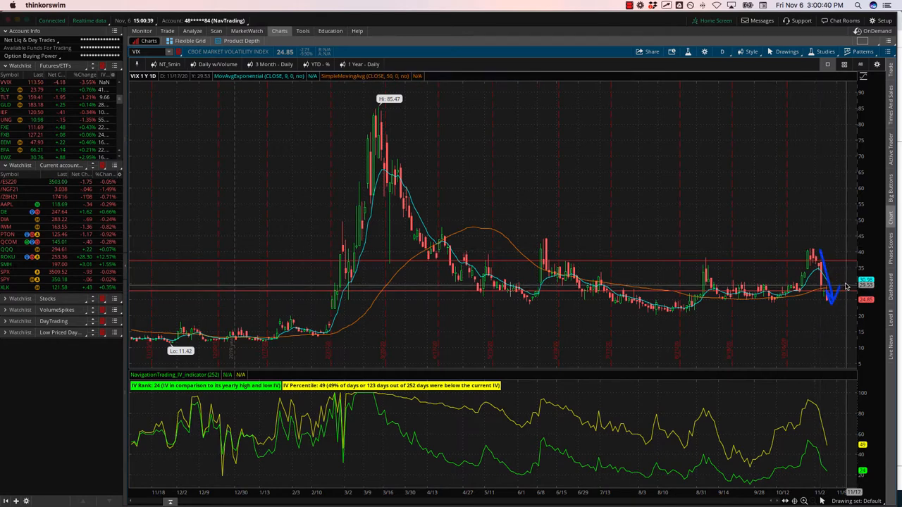
mouse_move(406, 212)
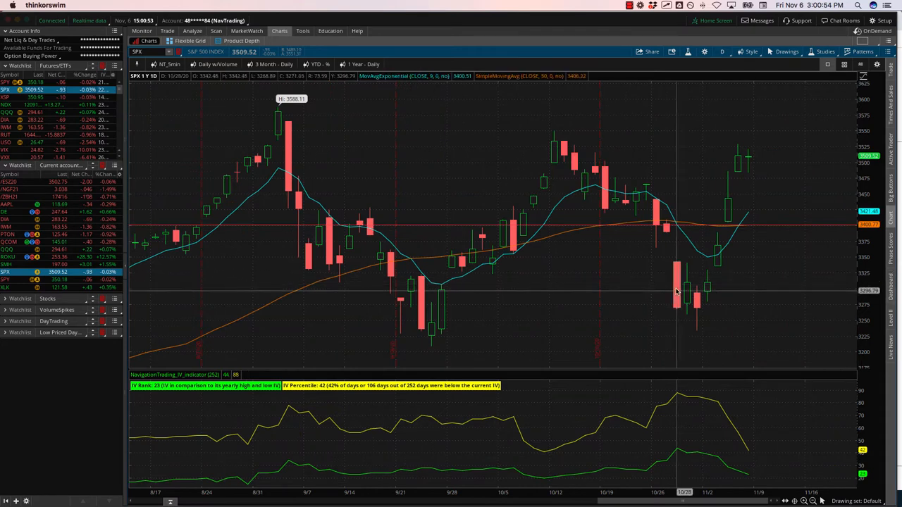
mouse_move(633, 198)
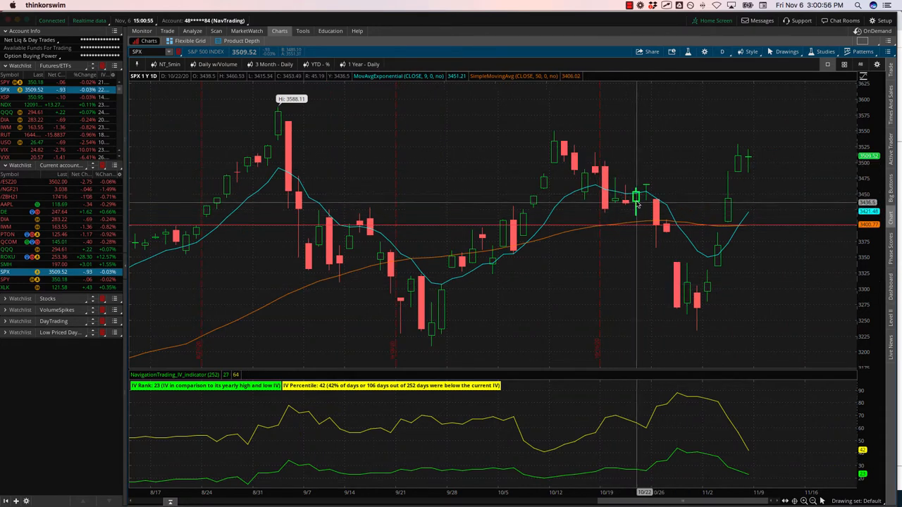
mouse_move(639, 203)
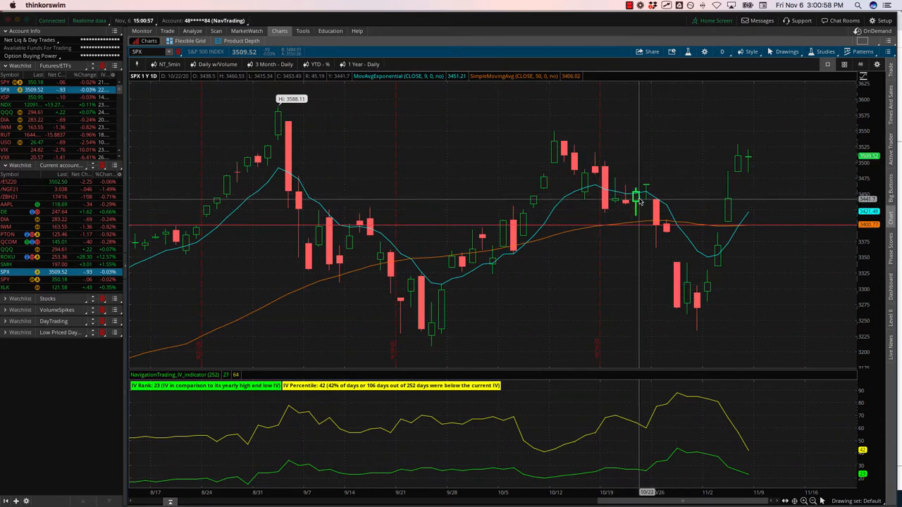
Step: Mark the September high on the SPX daily chart and sketch an upward arrow past the latest candles
left_click_drag(655, 141, 679, 275)
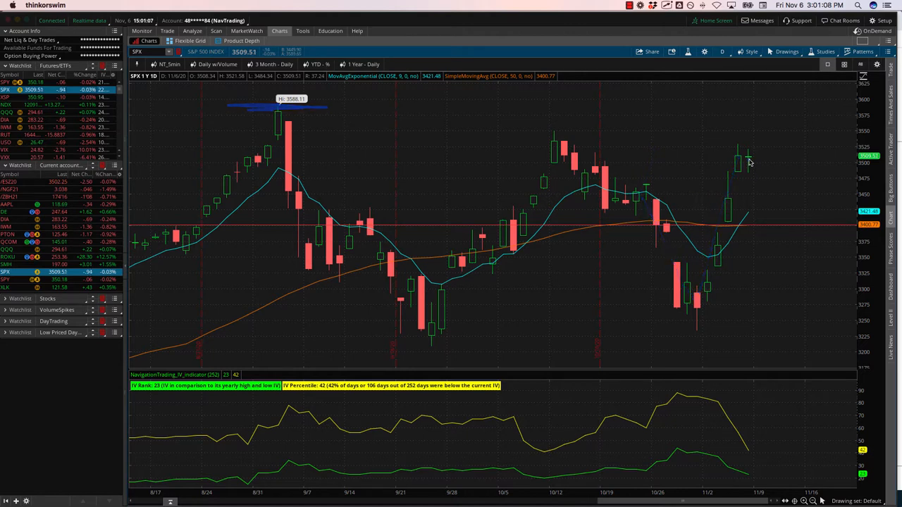
left_click_drag(750, 158, 735, 98)
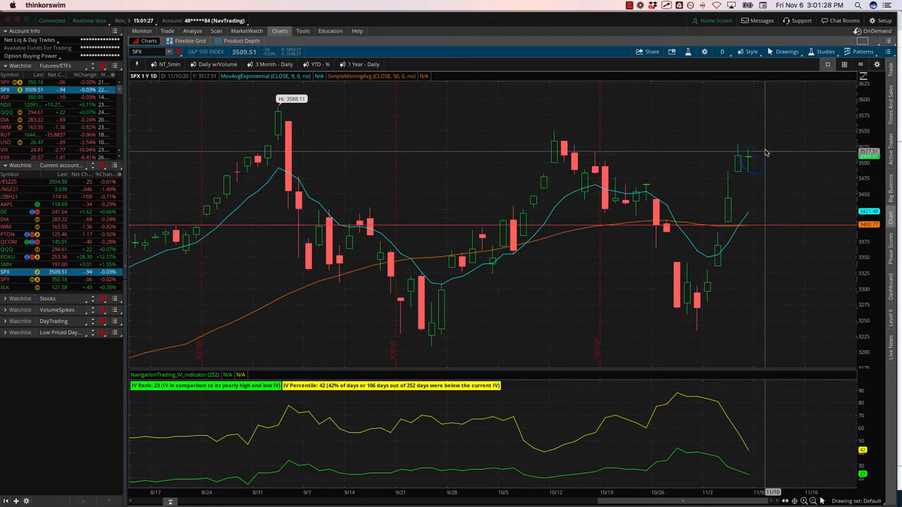
left_click_drag(758, 162, 786, 110)
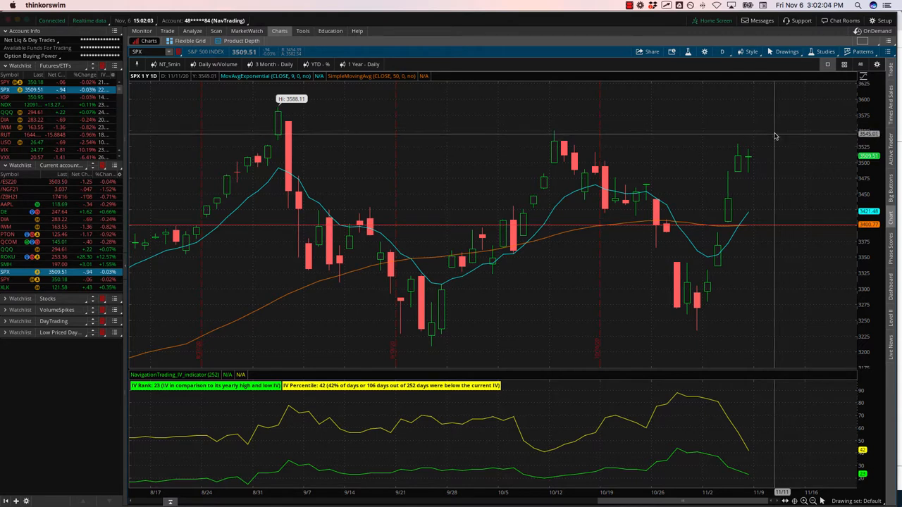
mouse_move(766, 149)
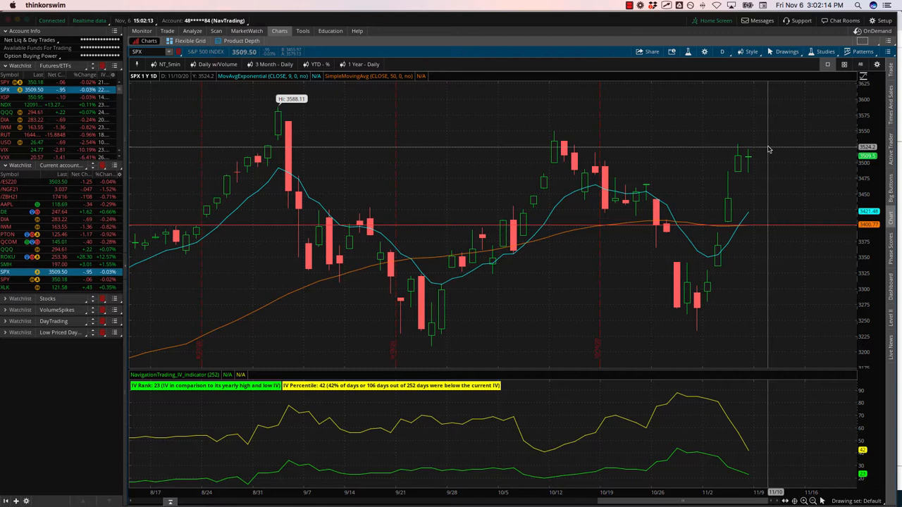
mouse_move(755, 175)
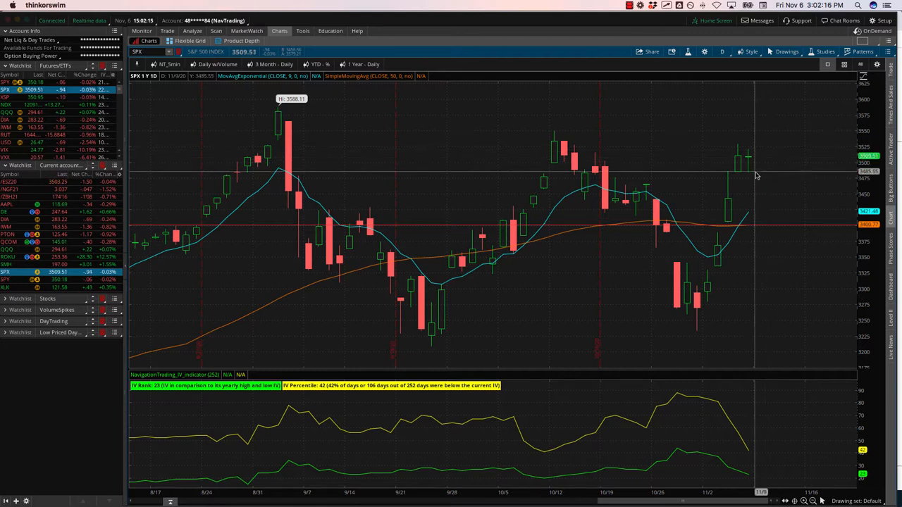
mouse_move(750, 180)
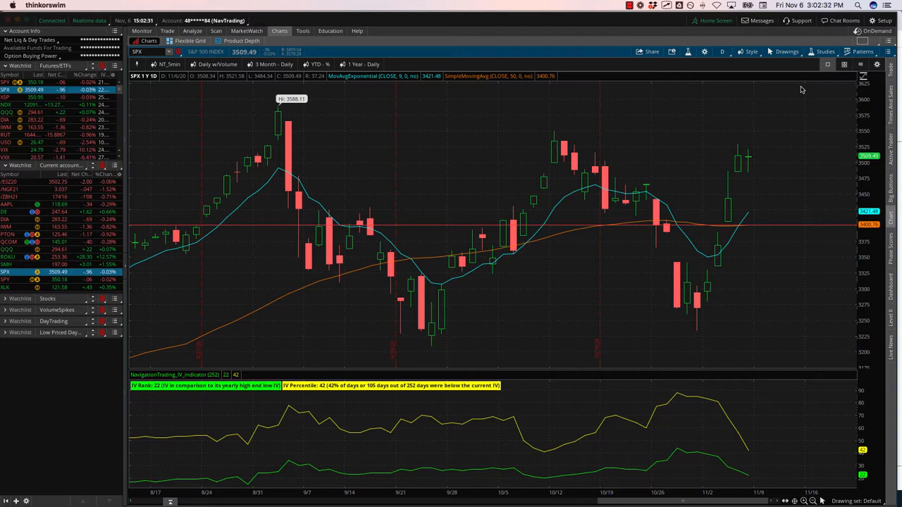
mouse_move(779, 121)
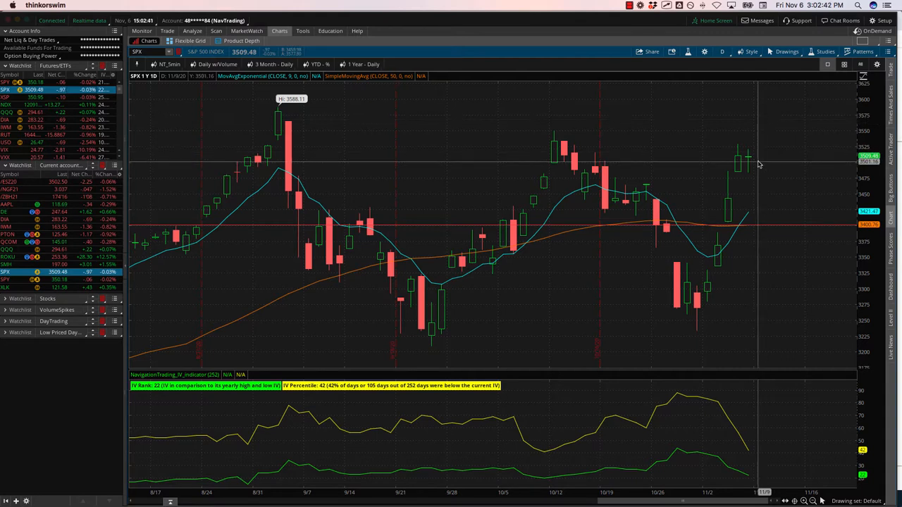
left_click_drag(758, 162, 810, 101)
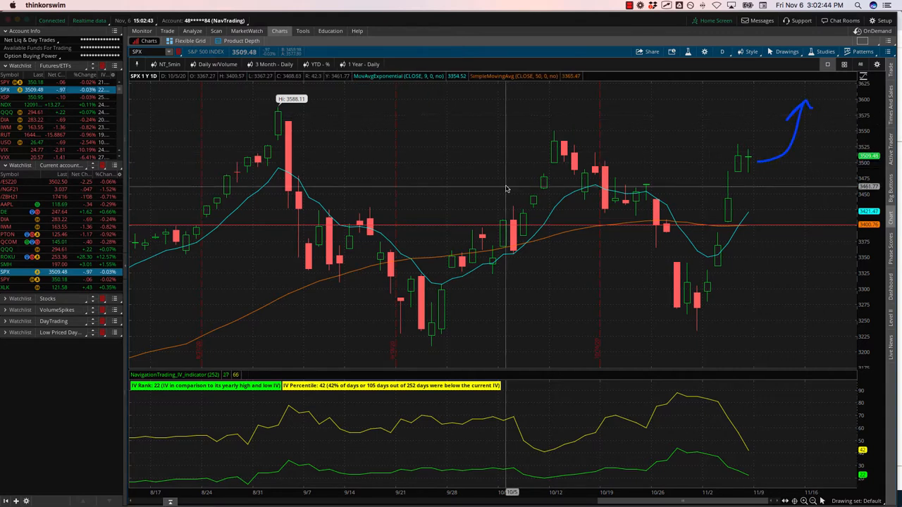
mouse_move(302, 178)
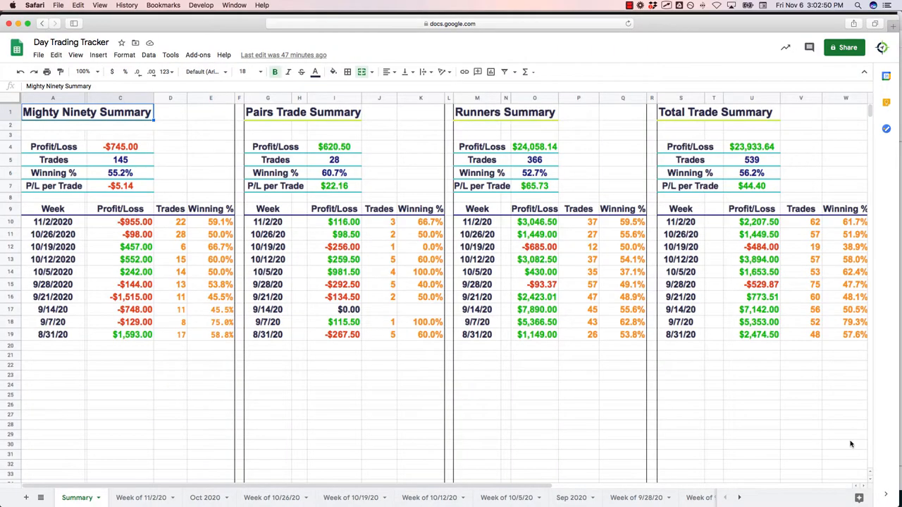
left_click(141, 497)
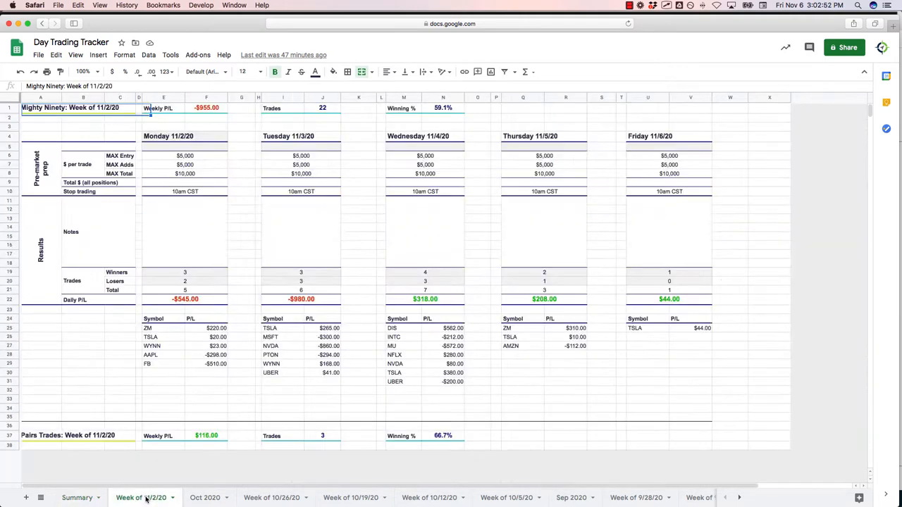
mouse_move(495, 392)
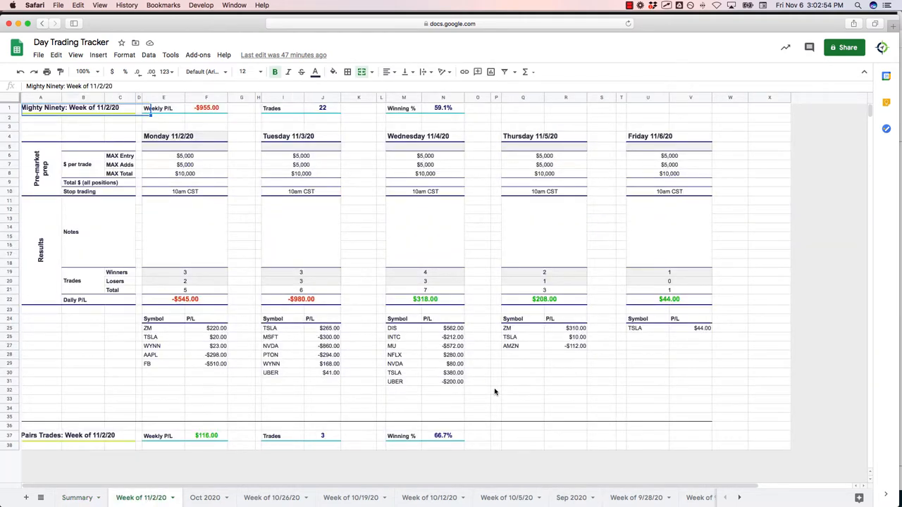
left_click(78, 499)
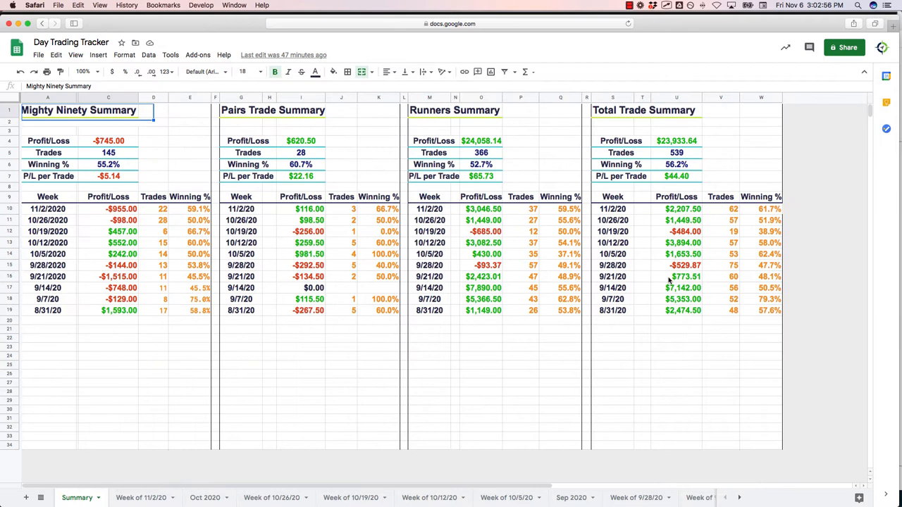
mouse_move(705, 207)
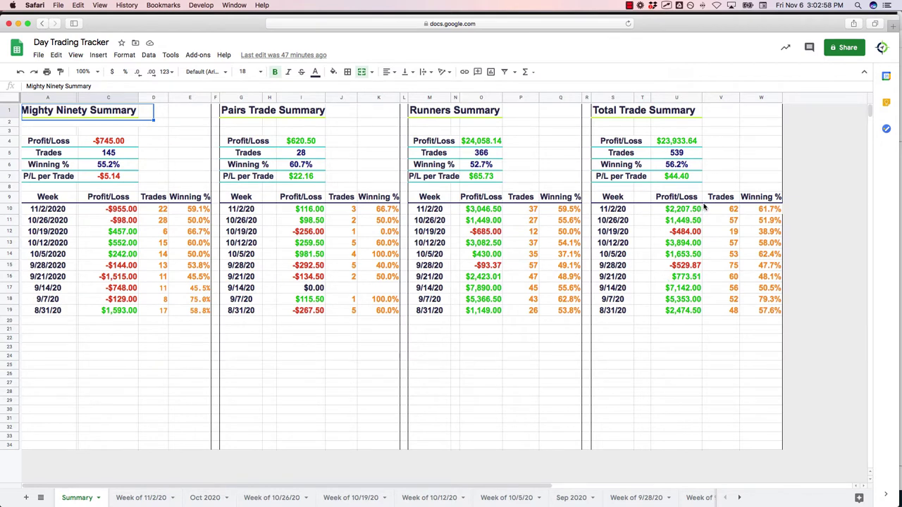
left_click(676, 209)
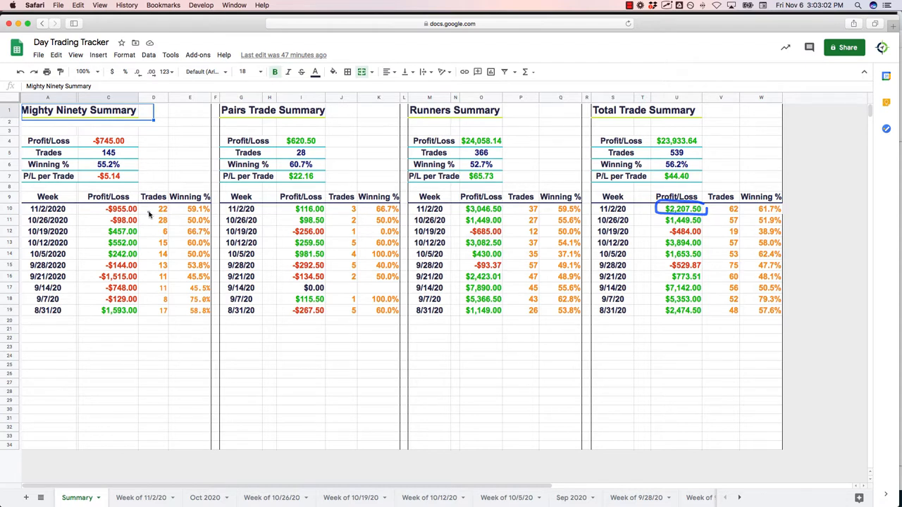
left_click(115, 209)
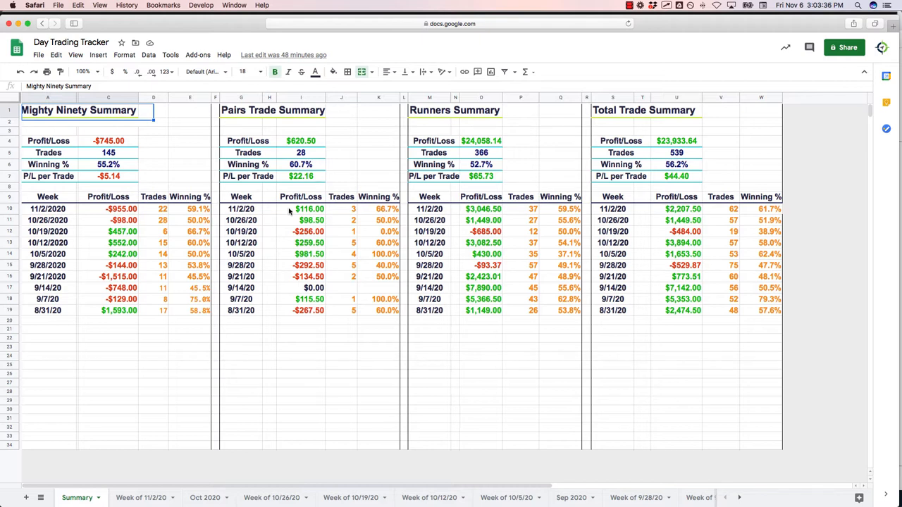
mouse_move(299, 208)
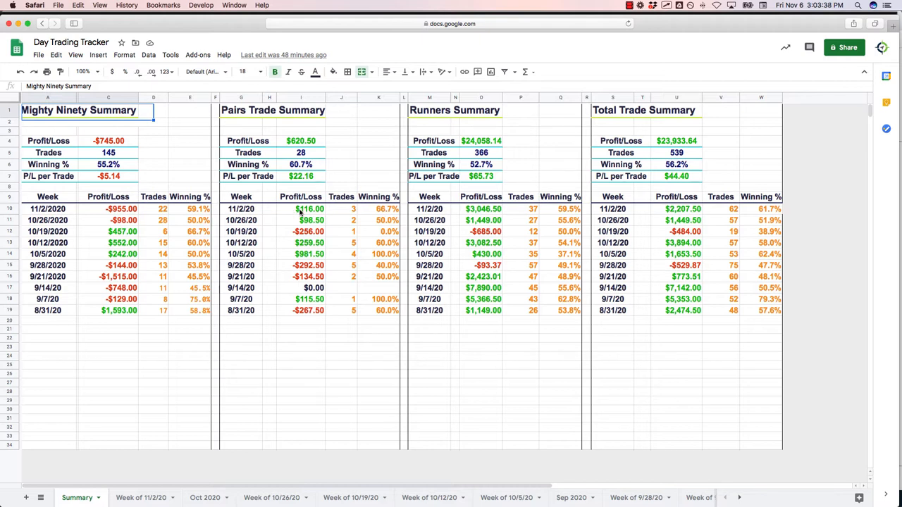
mouse_move(429, 205)
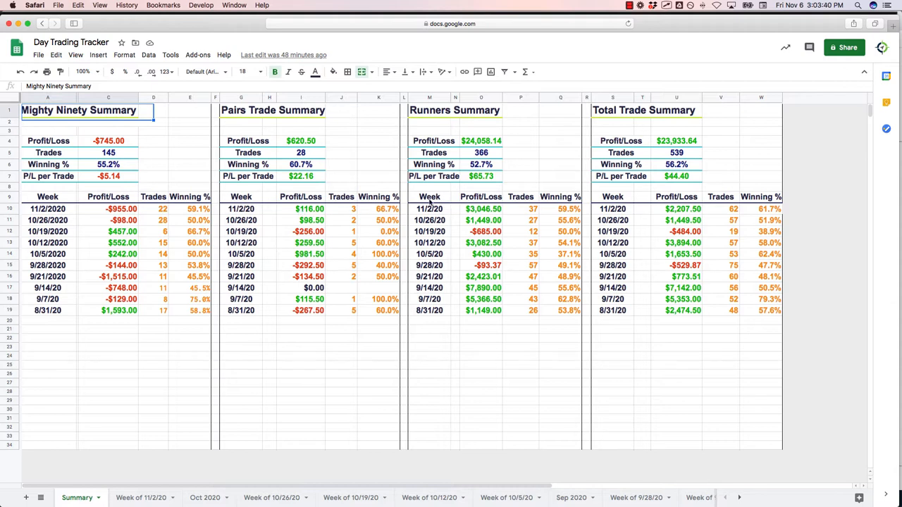
mouse_move(674, 190)
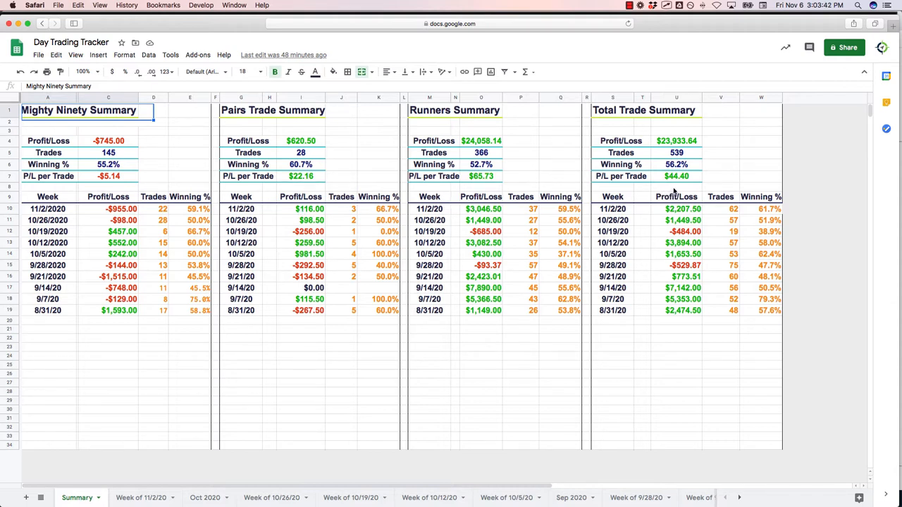
mouse_move(712, 138)
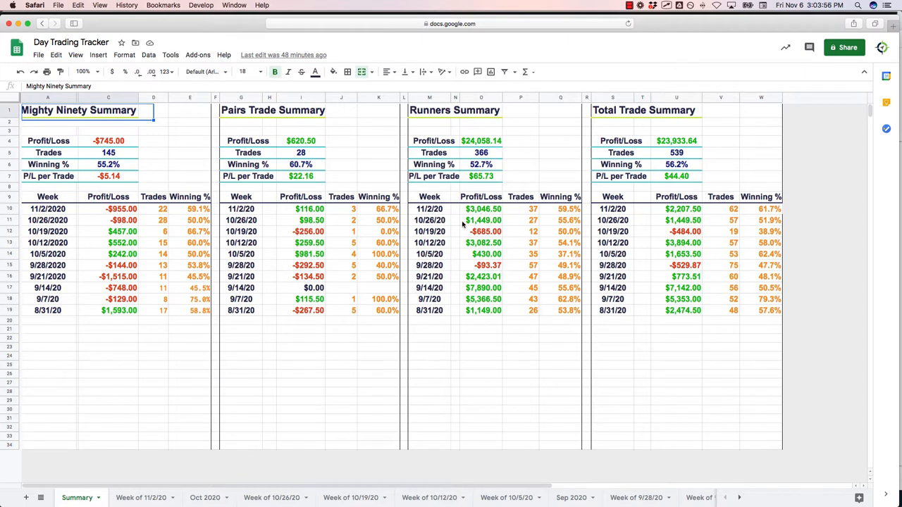
mouse_move(135, 219)
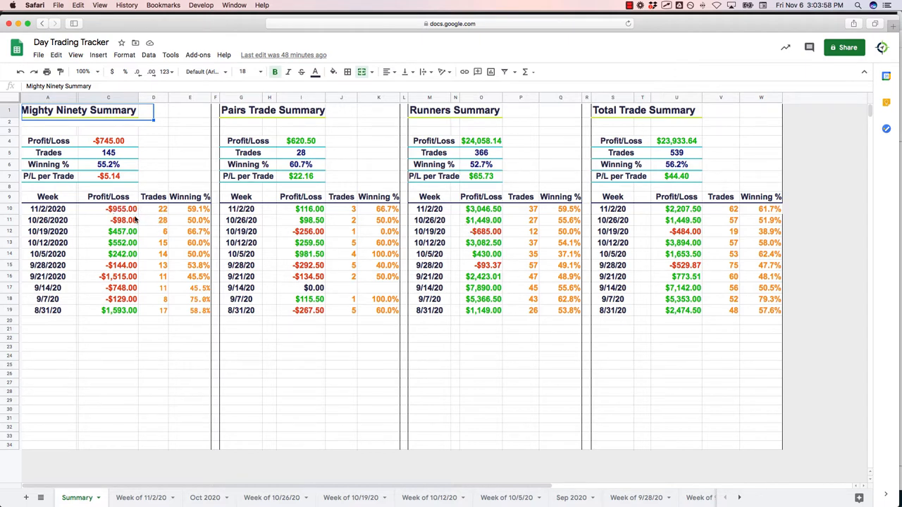
mouse_move(148, 218)
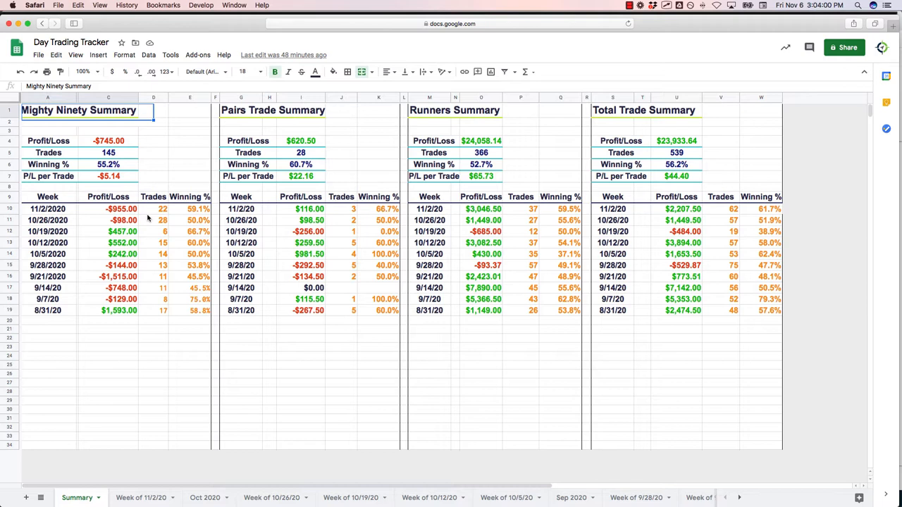
mouse_move(150, 217)
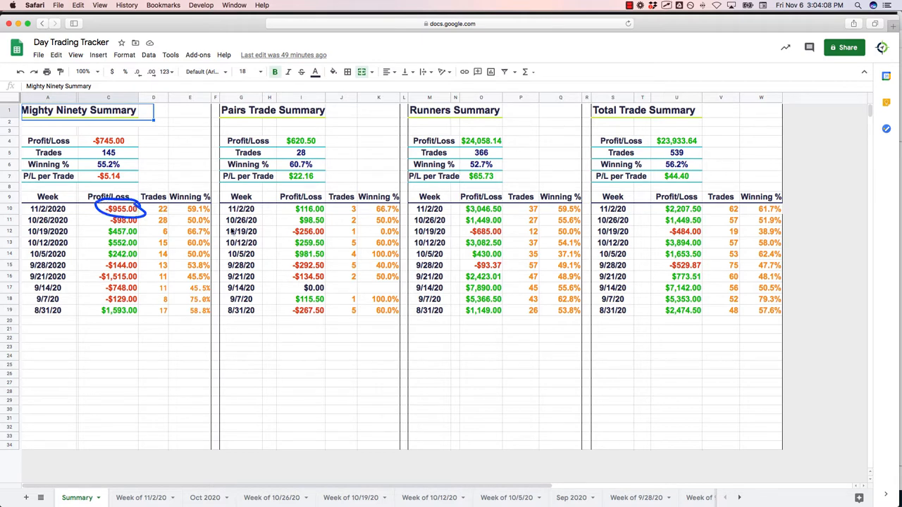
mouse_move(279, 243)
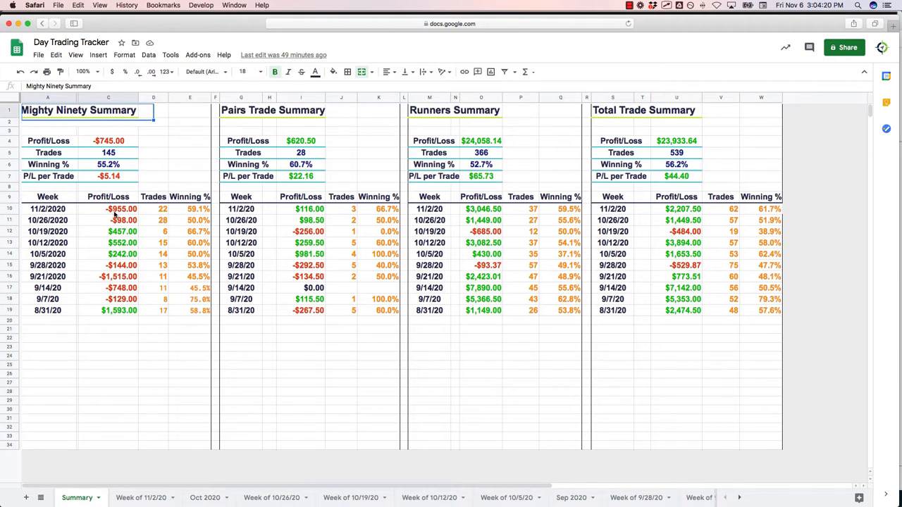
mouse_move(142, 211)
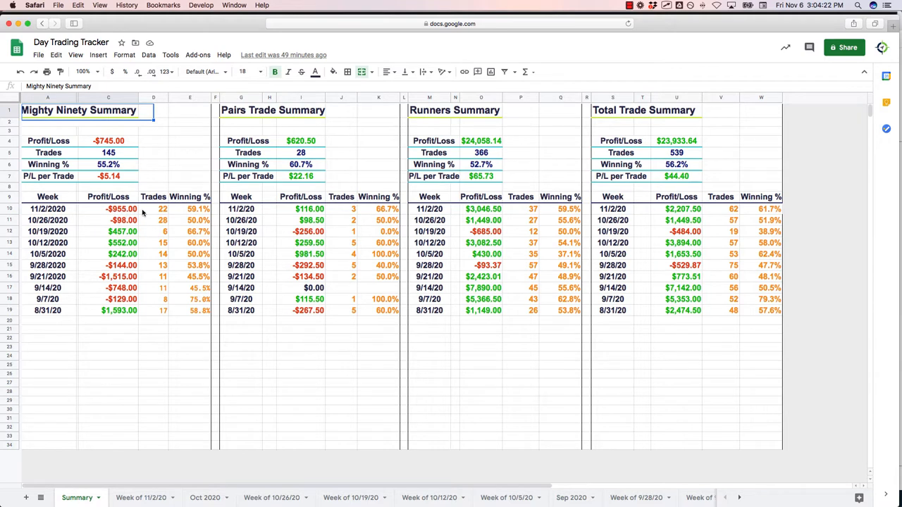
Step: Select the 11/2/20 week and its 59.5% Winning % cell in the Runners Summary sheet
left_click(308, 208)
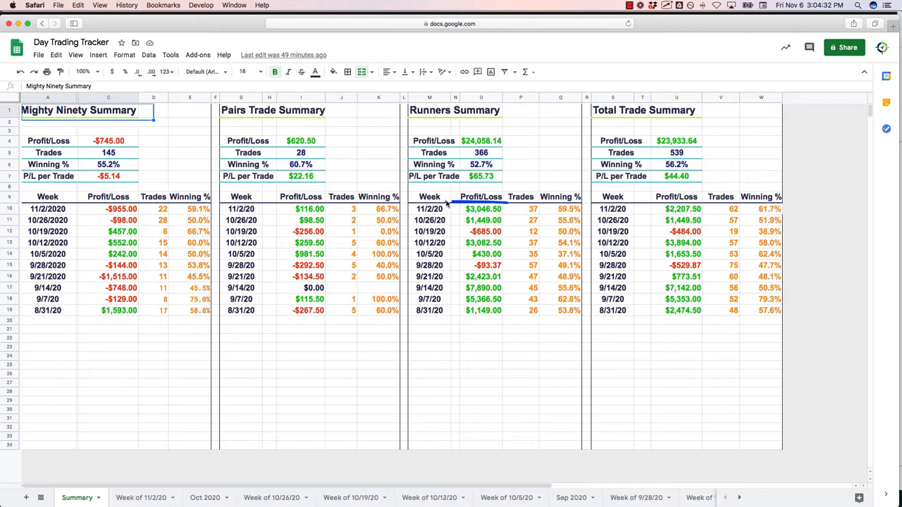
left_click(480, 208)
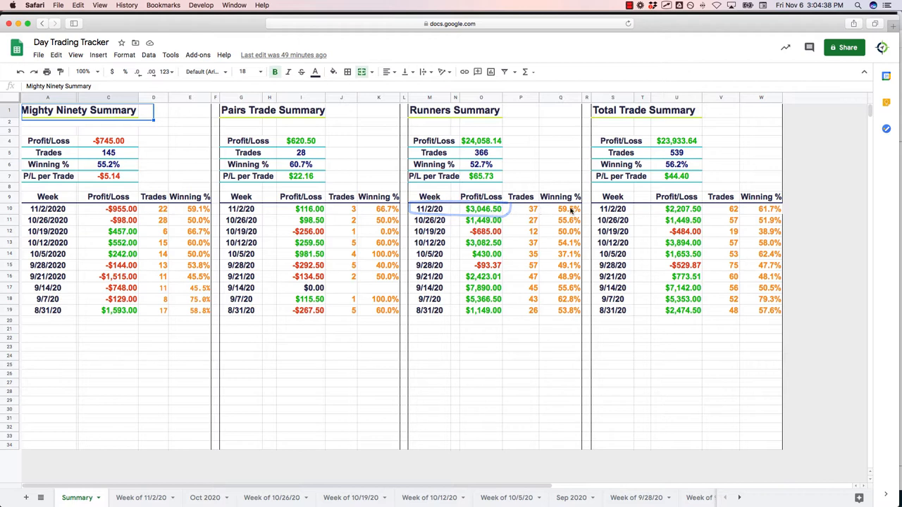
left_click(559, 208)
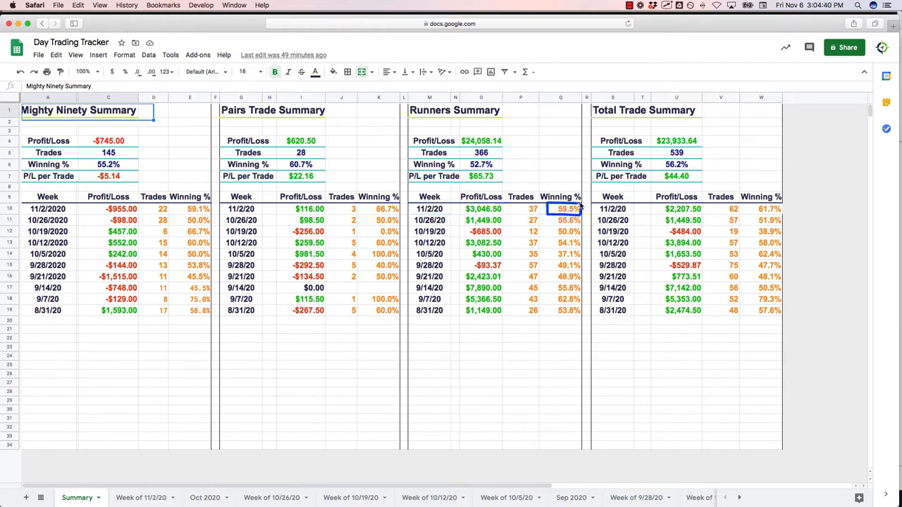
mouse_move(524, 212)
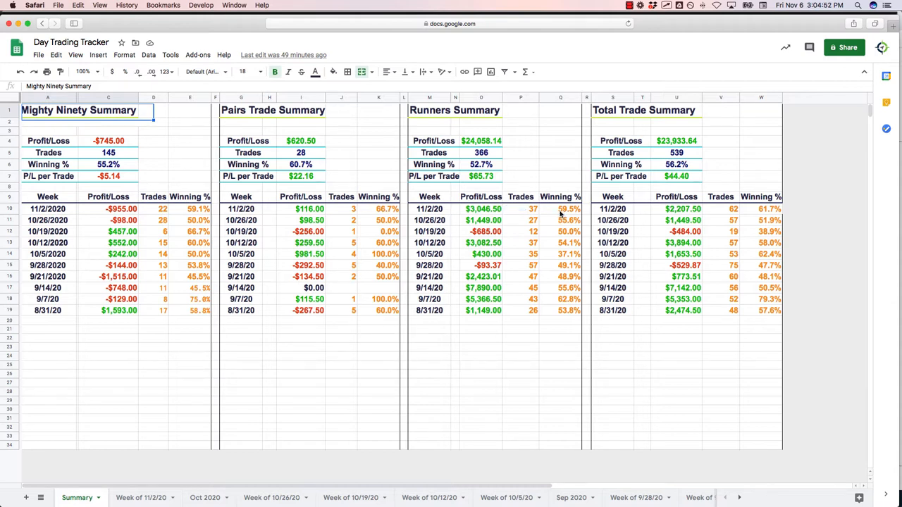
mouse_move(561, 211)
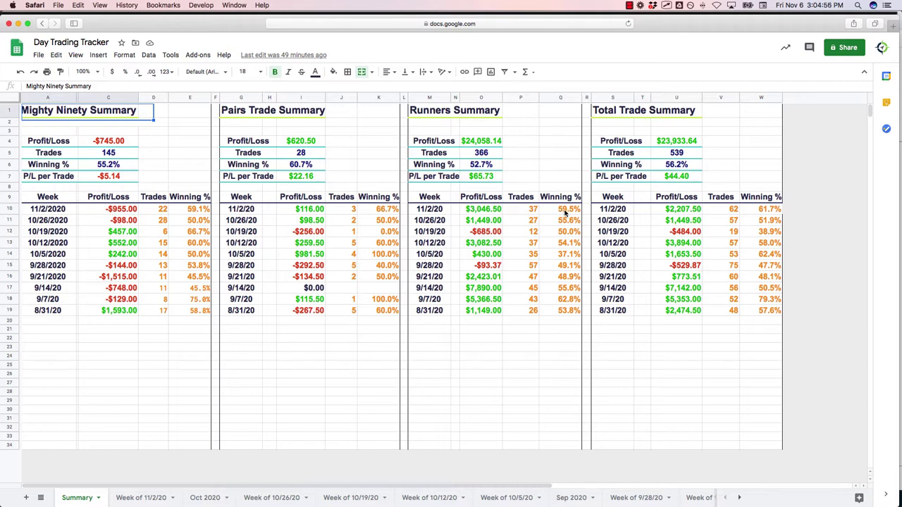
mouse_move(575, 208)
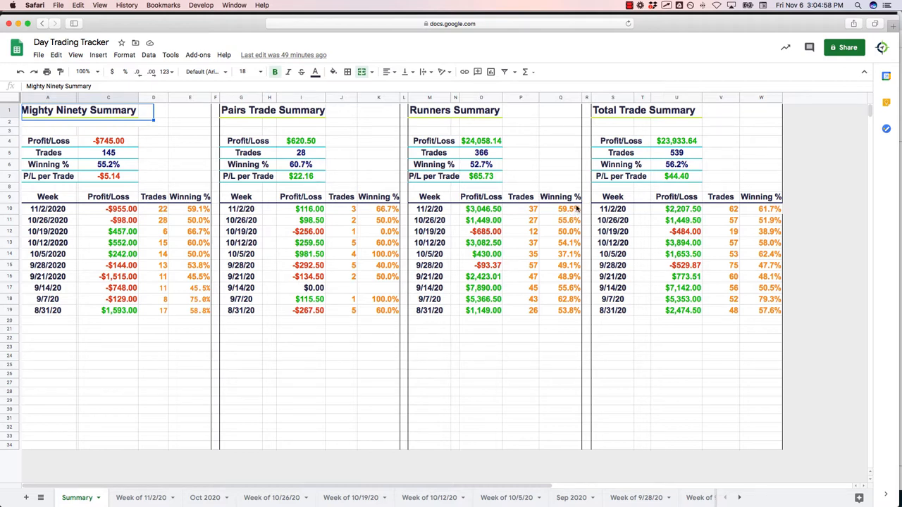
left_click(559, 209)
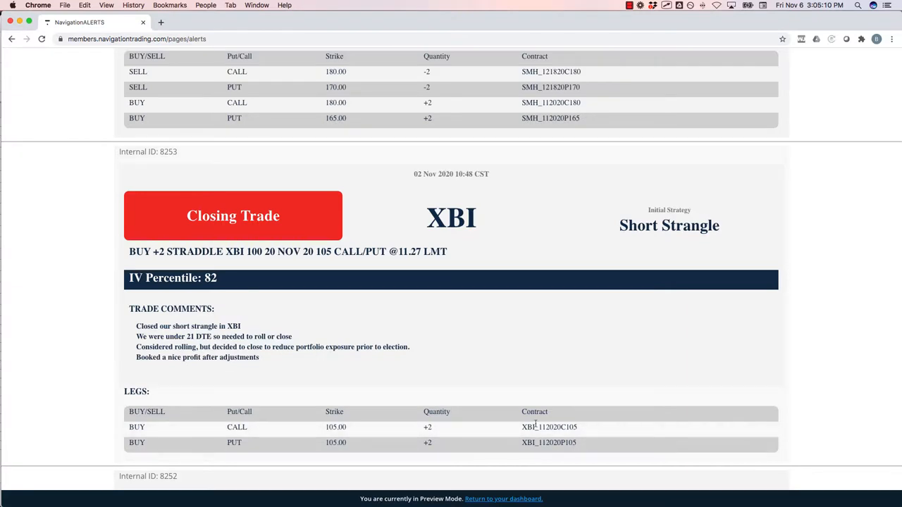
Step: Highlight '21 DTE' in the XBI closing-trade comments, then scroll up to the SMH rolling alert
scroll("down", 3)
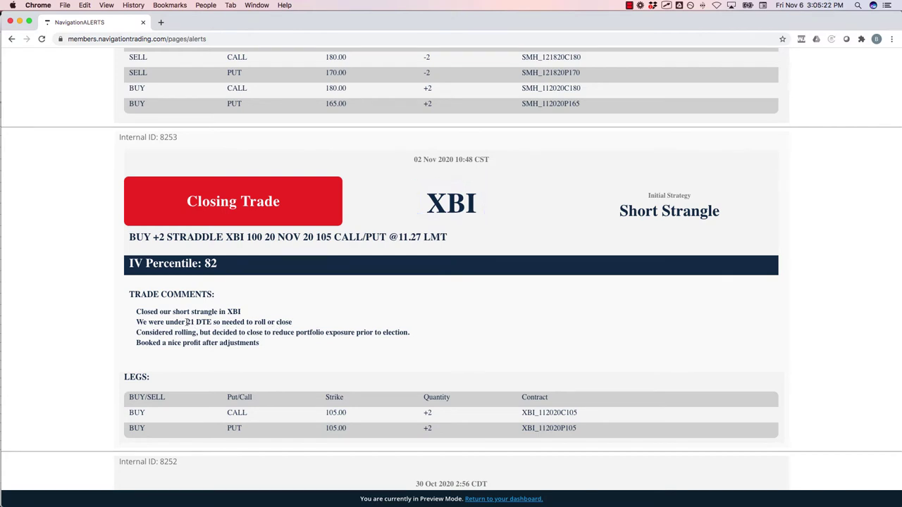
double_click(197, 321)
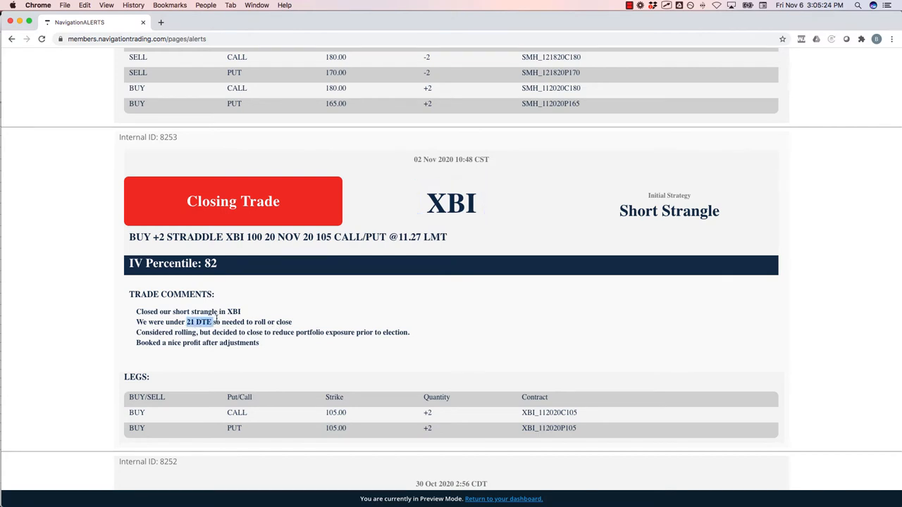
mouse_move(217, 311)
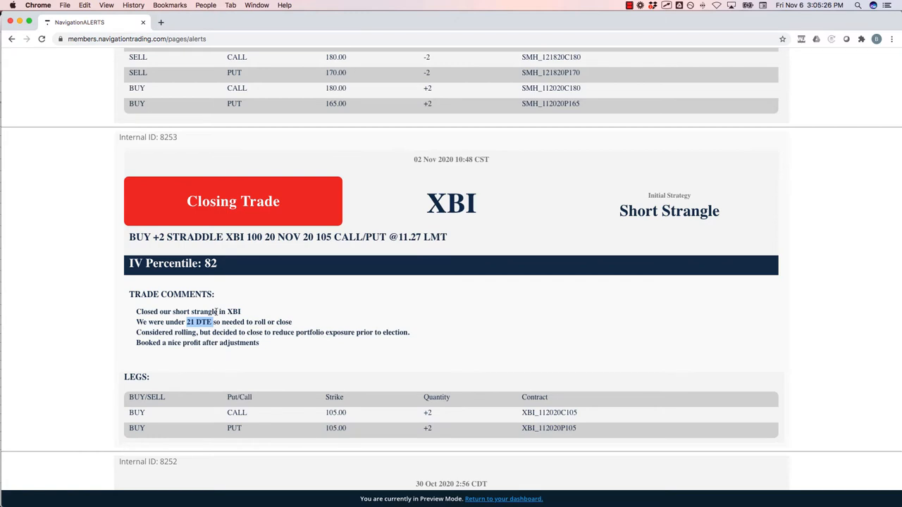
mouse_move(246, 310)
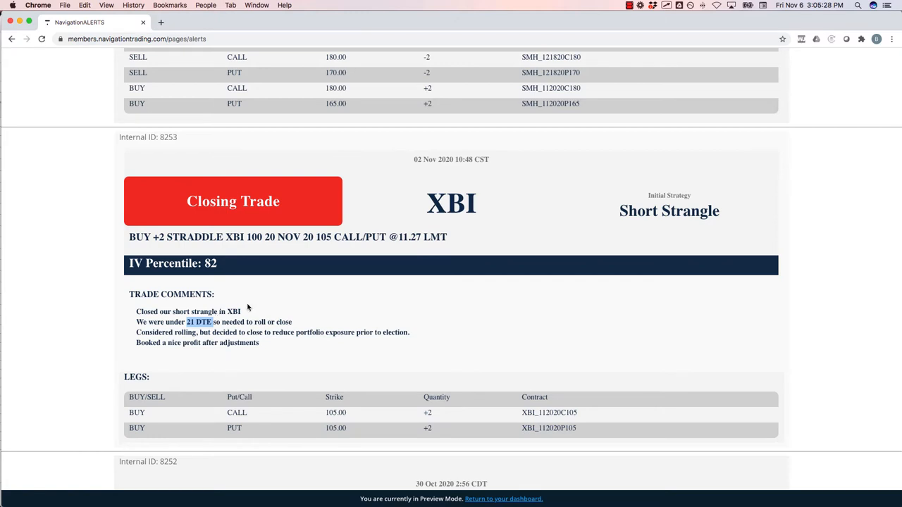
scroll("up", 3)
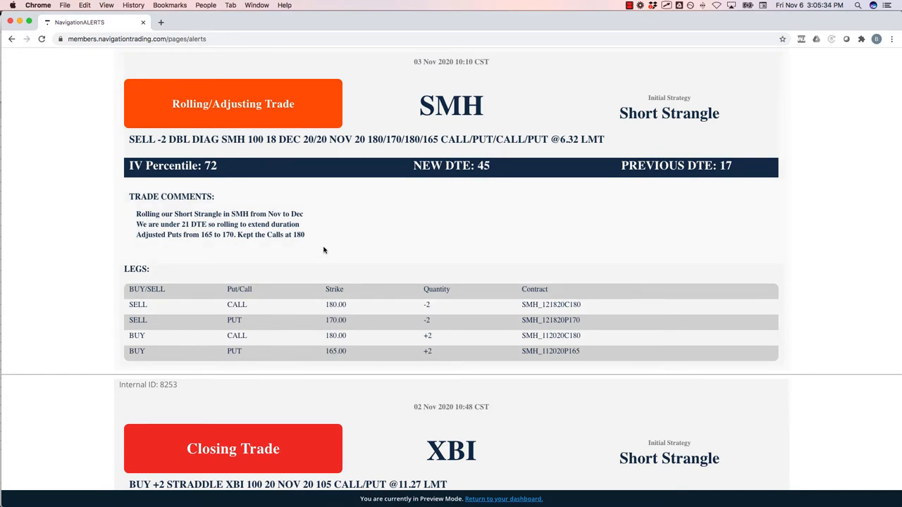
mouse_move(144, 224)
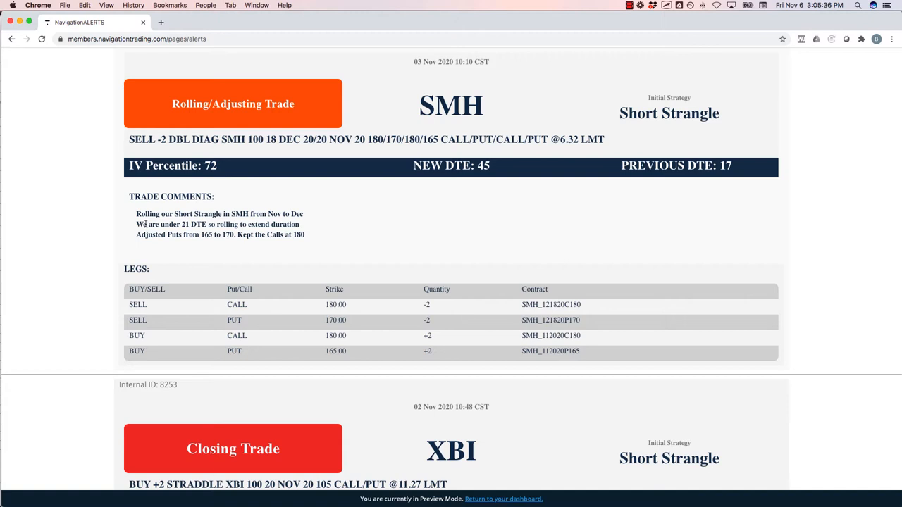
left_click_drag(135, 224, 206, 224)
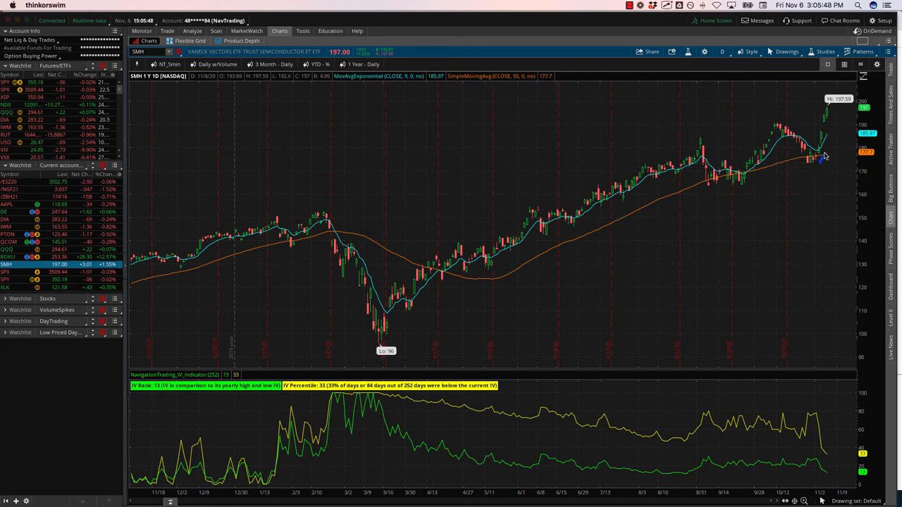
Step: Sketch a line over the latest SMH candles and leave the Charts tab
left_click_drag(823, 166, 837, 113)
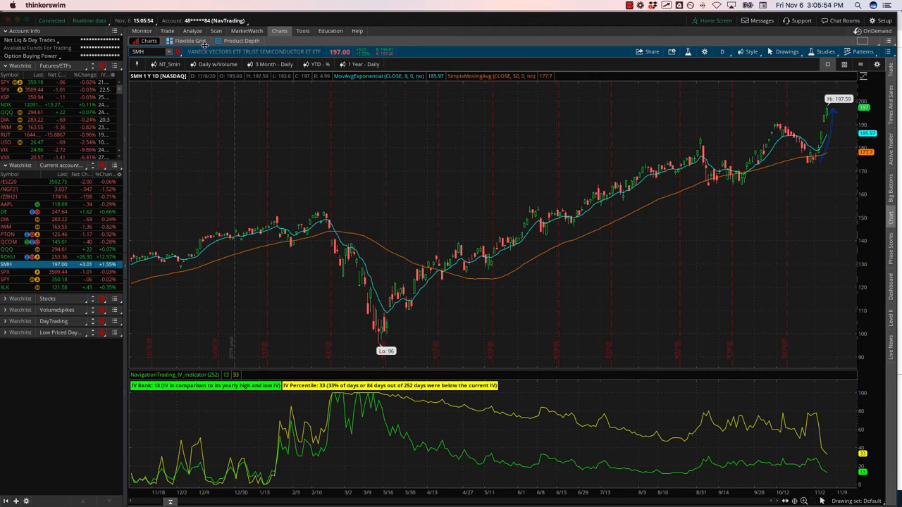
left_click(193, 31)
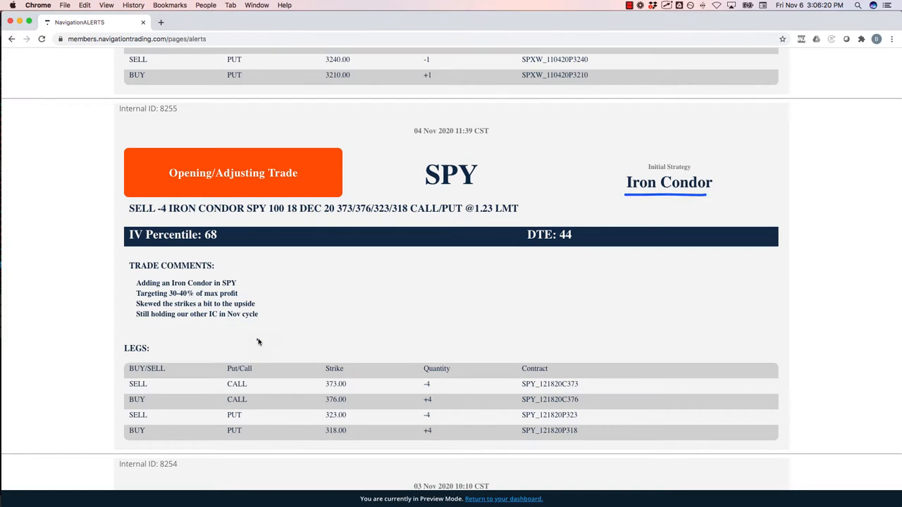
mouse_move(304, 219)
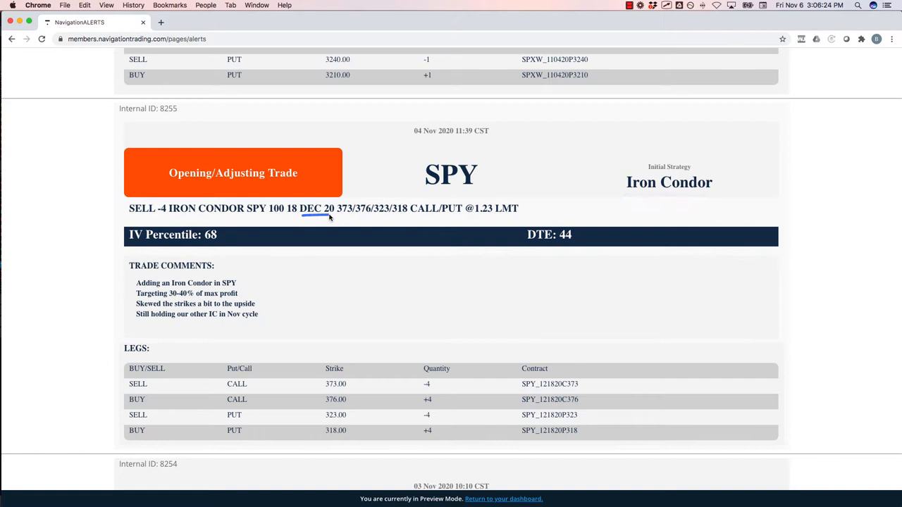
mouse_move(383, 167)
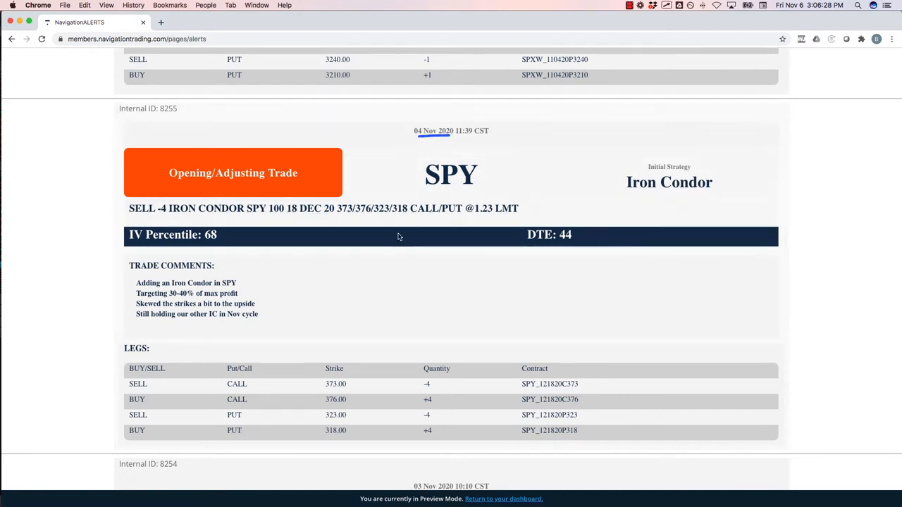
mouse_move(267, 292)
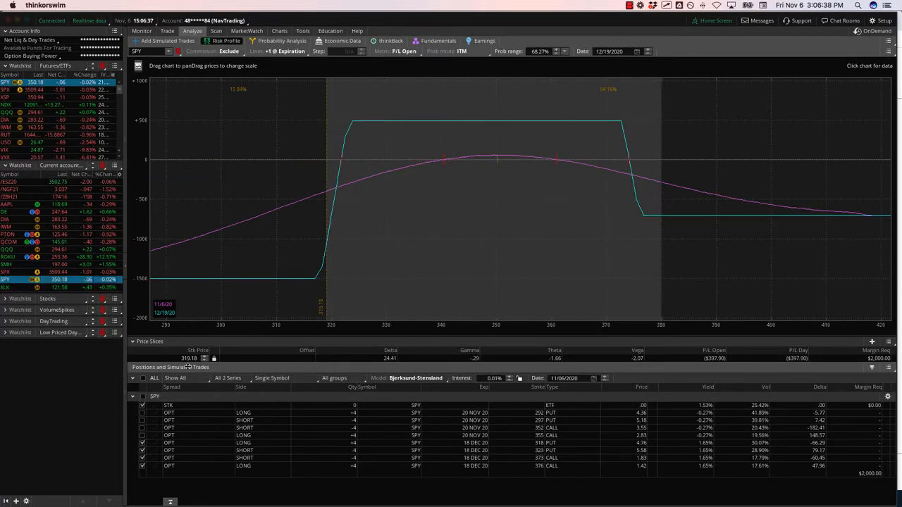
mouse_move(498, 166)
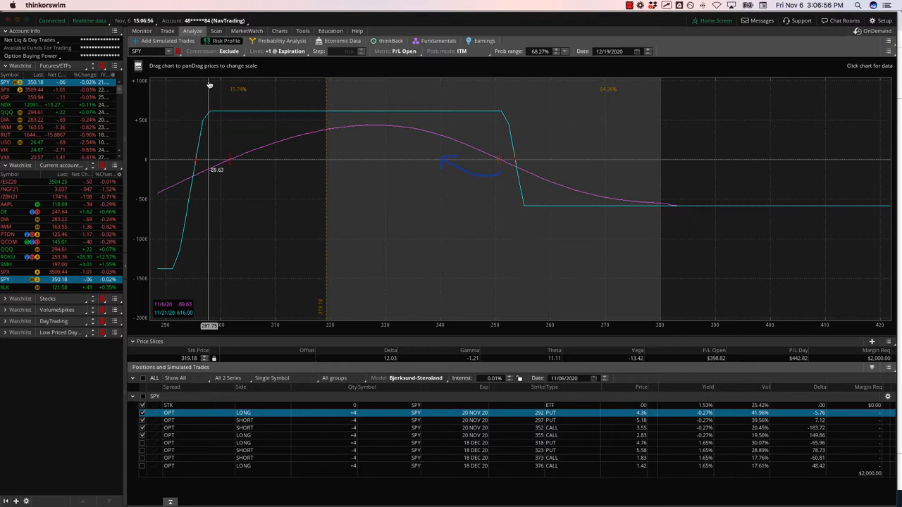
Step: Show the SPY iron condor risk profile on the Analyze tab
left_click(167, 31)
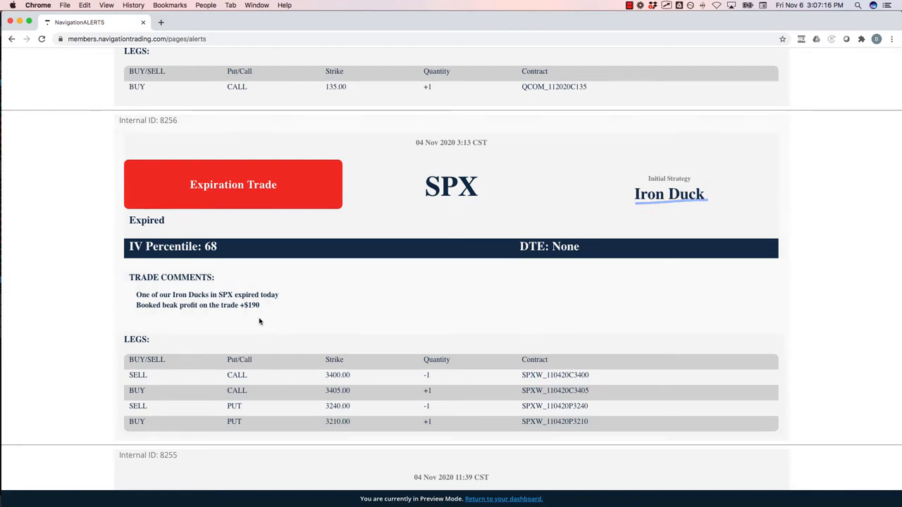
mouse_move(217, 316)
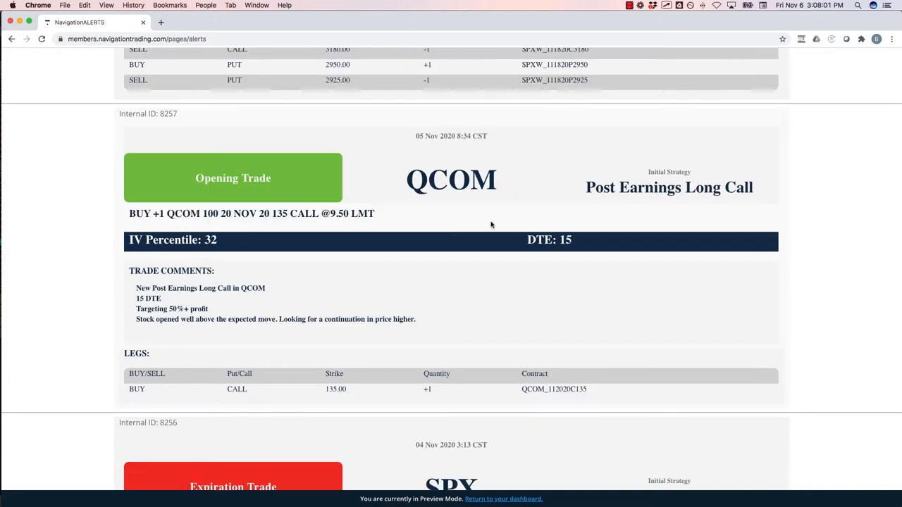
mouse_move(584, 191)
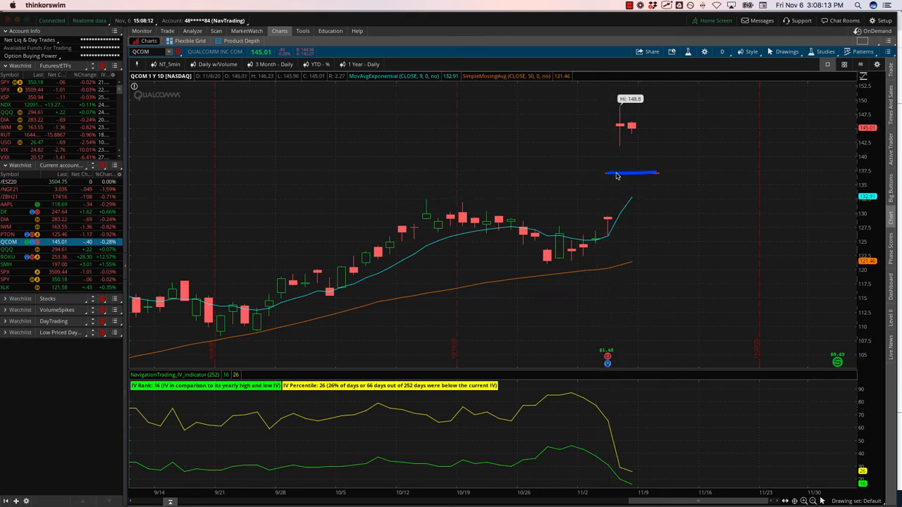
mouse_move(641, 172)
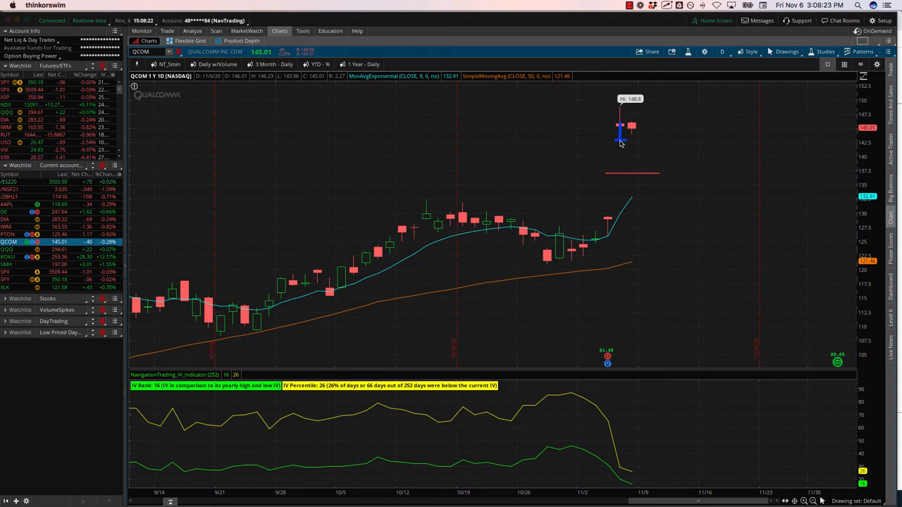
mouse_move(622, 122)
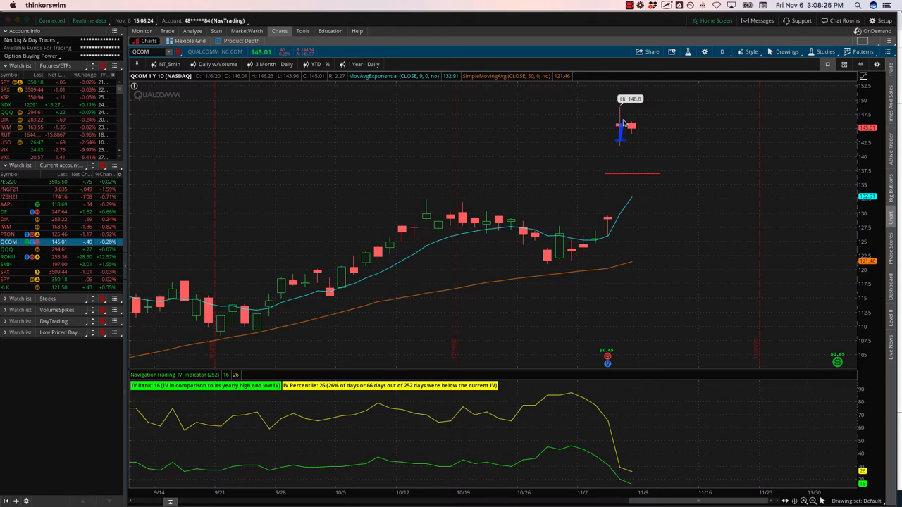
mouse_move(439, 306)
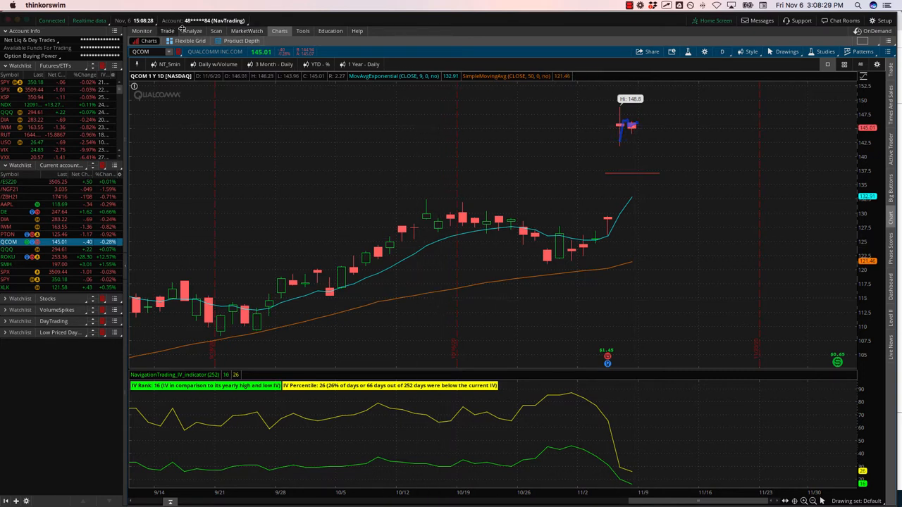
Step: View the QCOM 135 call risk profile on Analyze, then return to the QCOM daily chart
left_click(191, 31)
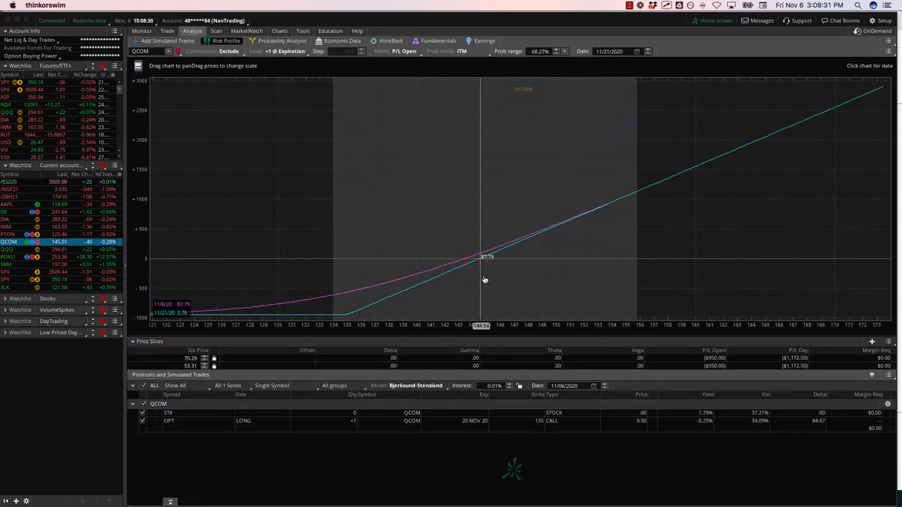
mouse_move(488, 276)
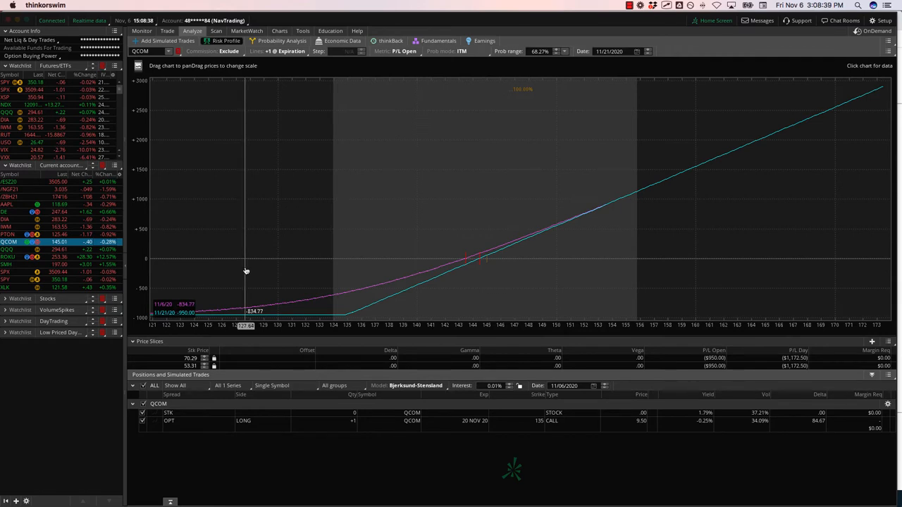
mouse_move(558, 245)
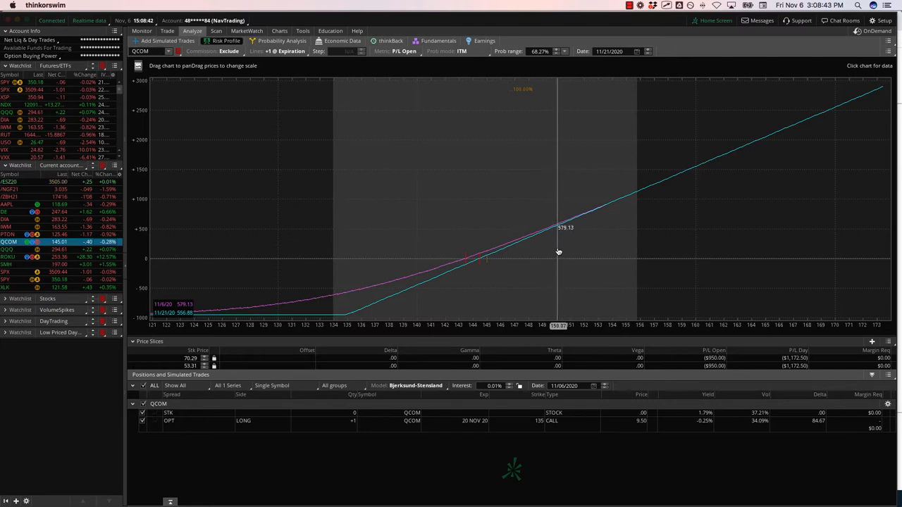
left_click(280, 31)
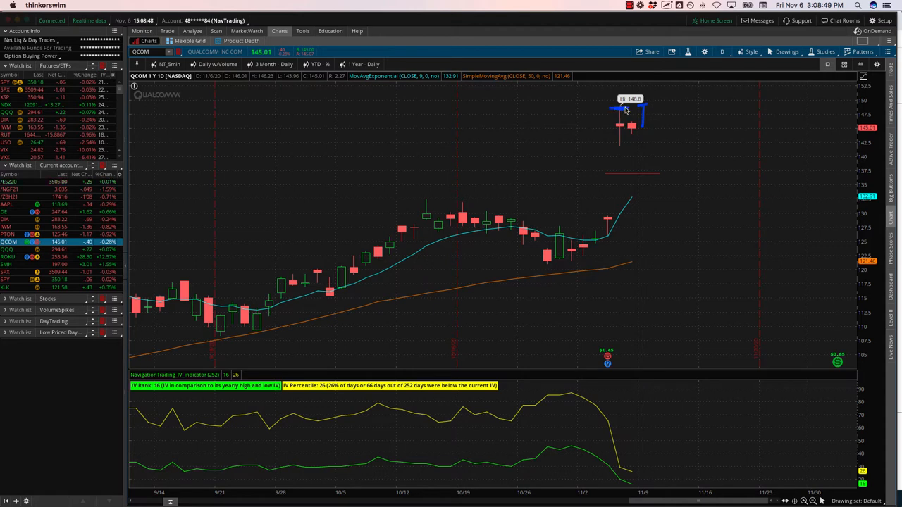
mouse_move(627, 116)
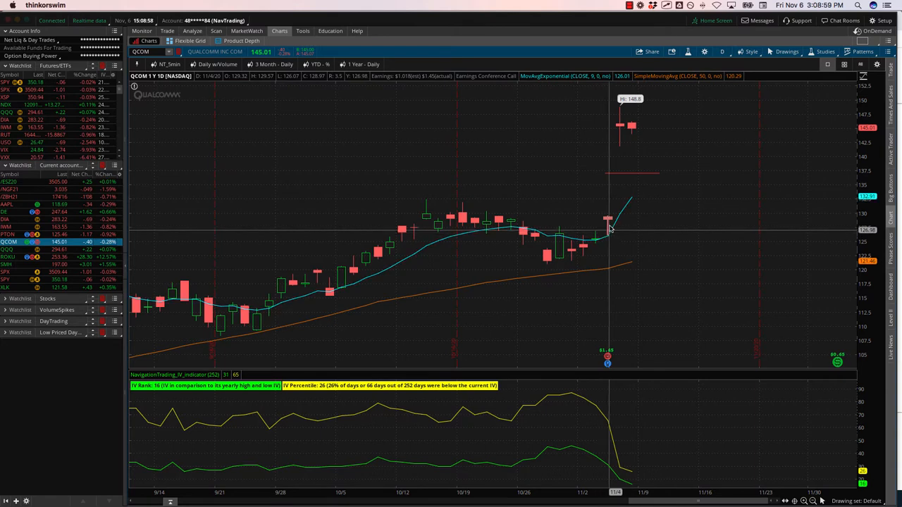
mouse_move(620, 130)
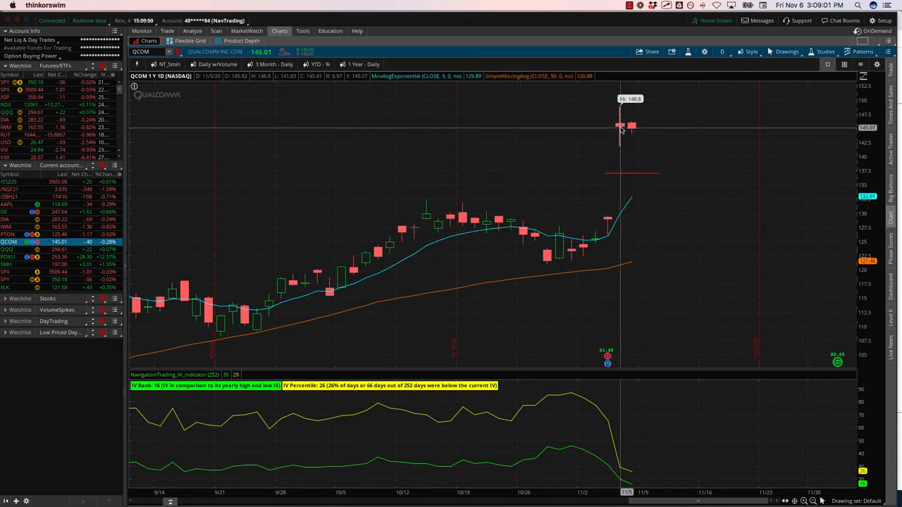
mouse_move(637, 127)
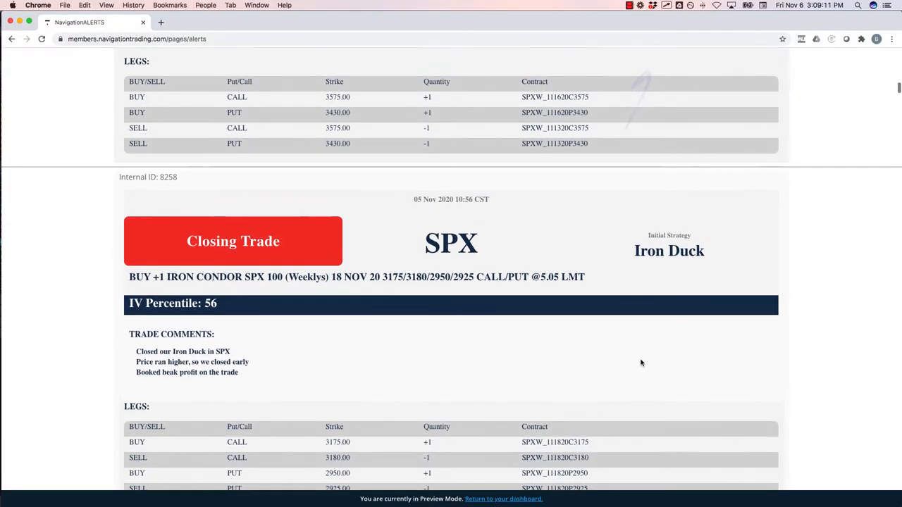
Step: Scroll the alerts page down to the SPX Iron Duck closing trade
scroll("down", 3)
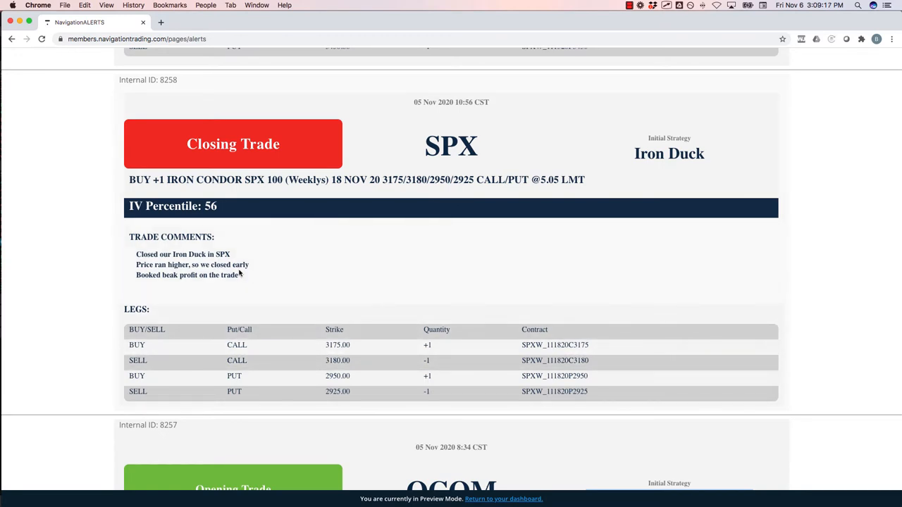
mouse_move(250, 270)
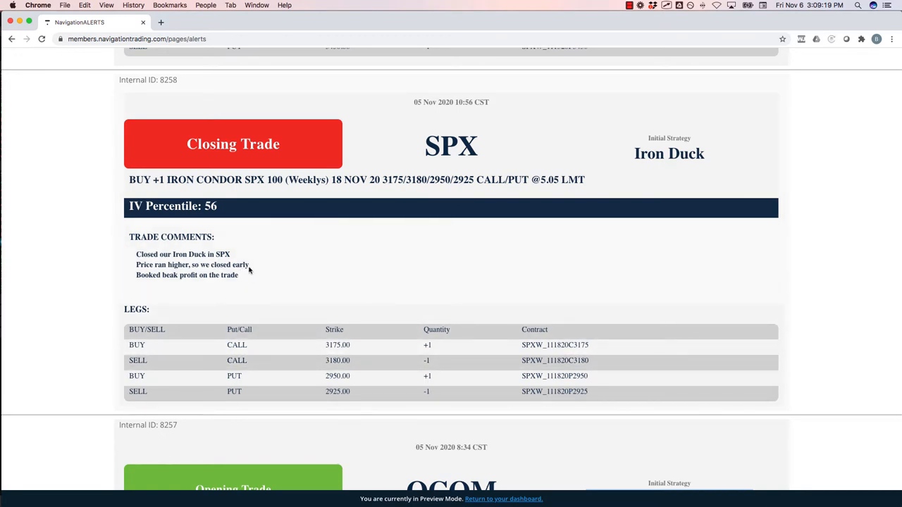
mouse_move(563, 179)
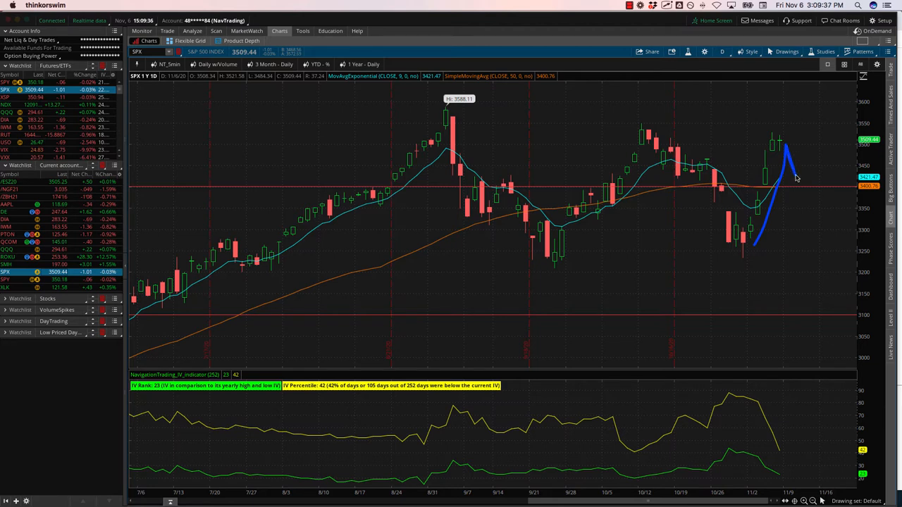
mouse_move(796, 195)
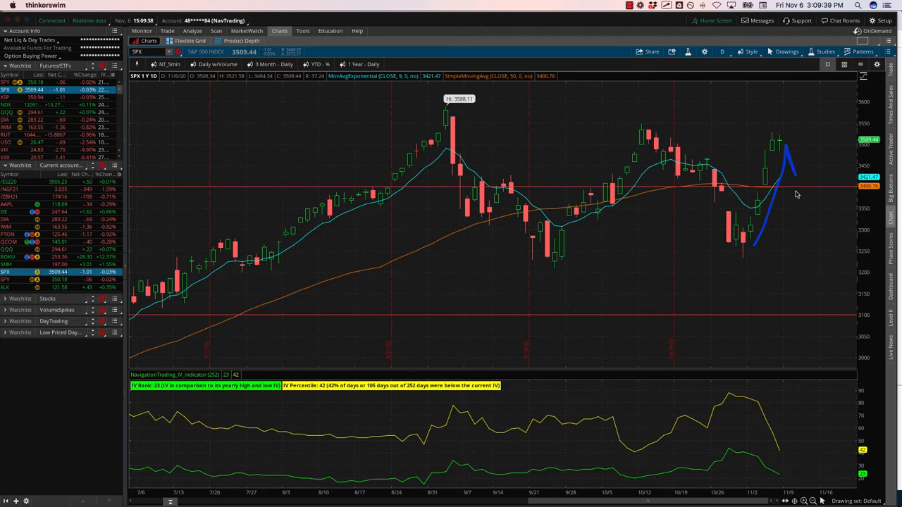
mouse_move(780, 192)
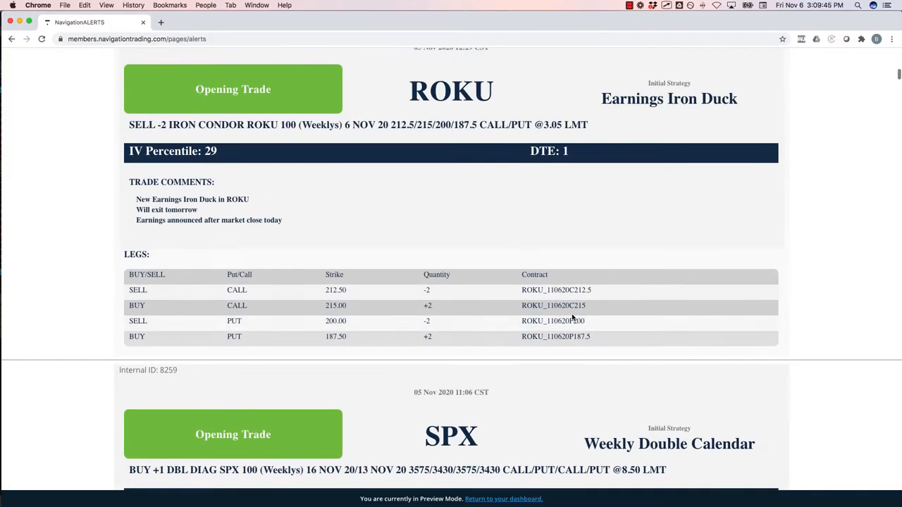
Step: Scroll down to the SPX Weekly Double Calendar opening alert and select a word in it
scroll("down", 3)
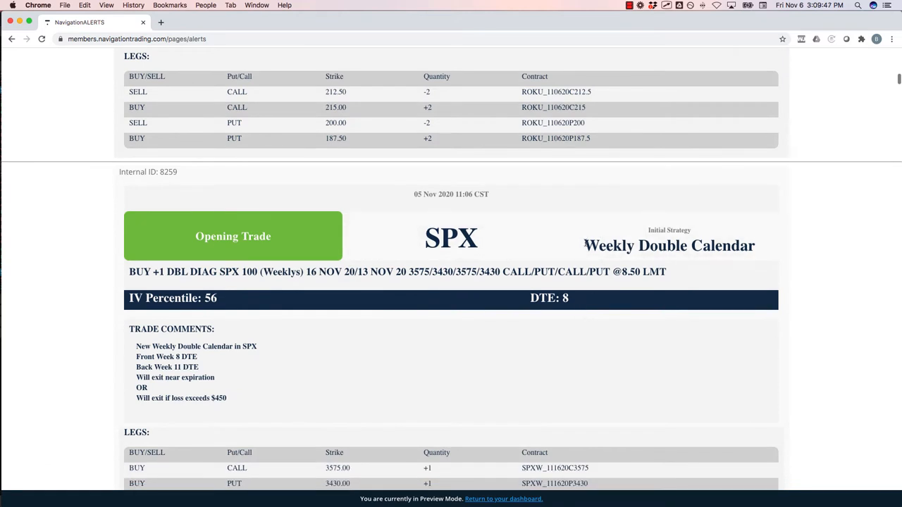
double_click(668, 245)
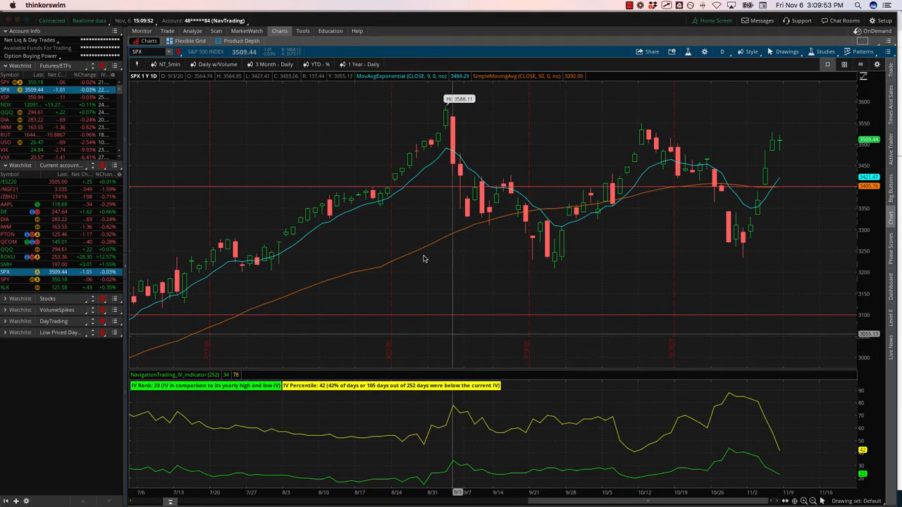
Step: Show the SPX double calendar risk profile on the Analyze tab
left_click(191, 31)
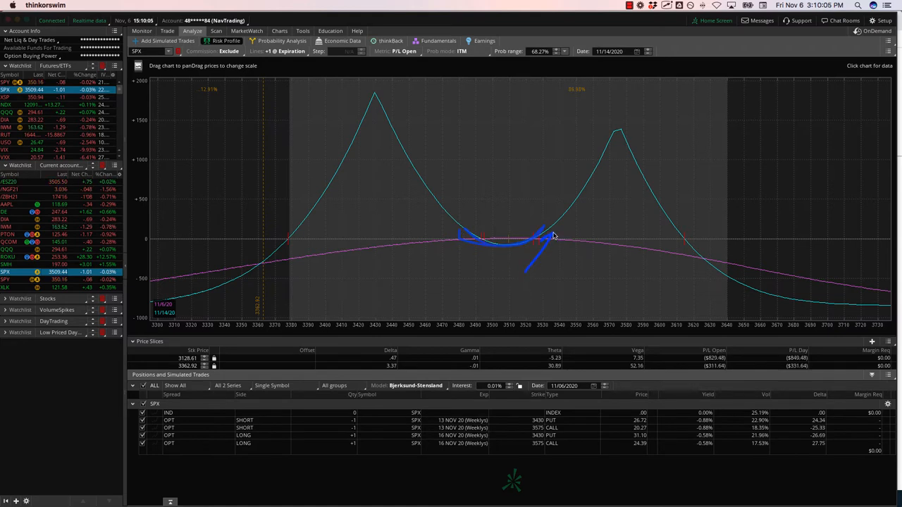
mouse_move(520, 299)
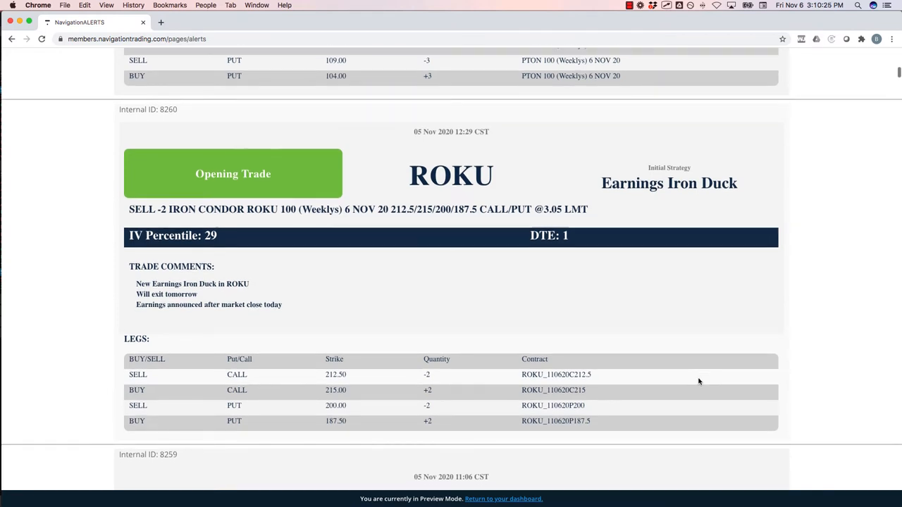
mouse_move(608, 200)
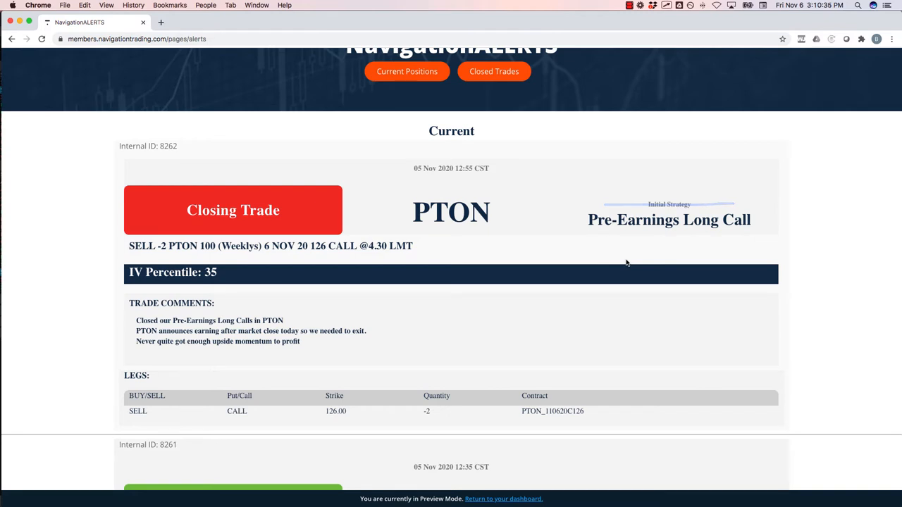
Step: Scroll the NavigationALERTS page to the first PTON Closing Trade alert
scroll("down", 3)
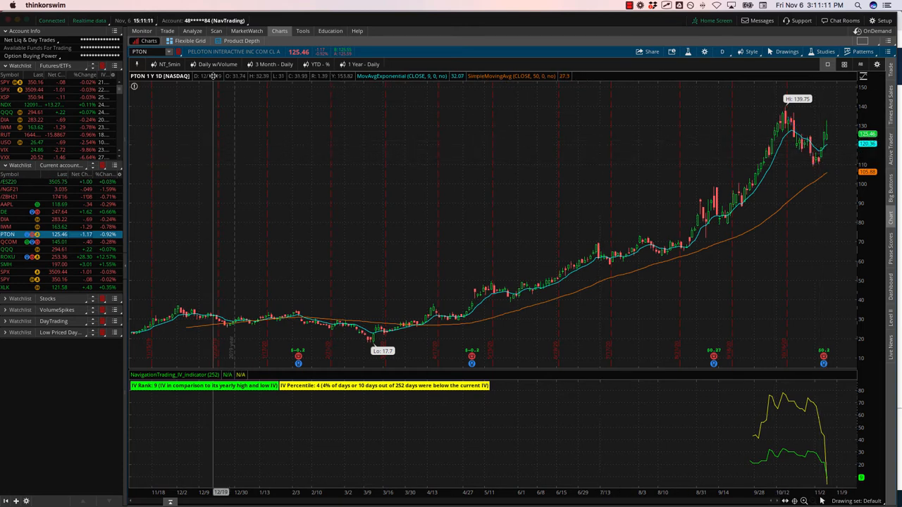
Step: Show the PTON position's P/L risk profile on the Analyze tab
left_click(192, 31)
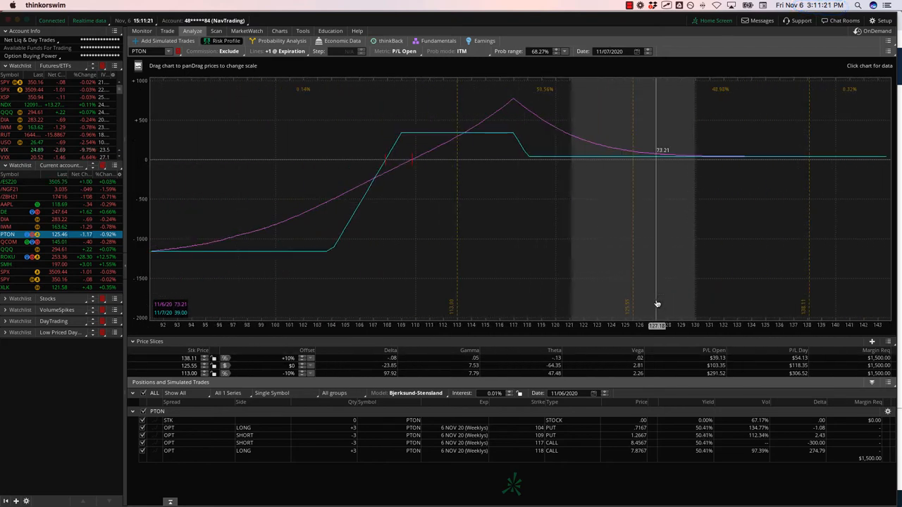
mouse_move(562, 144)
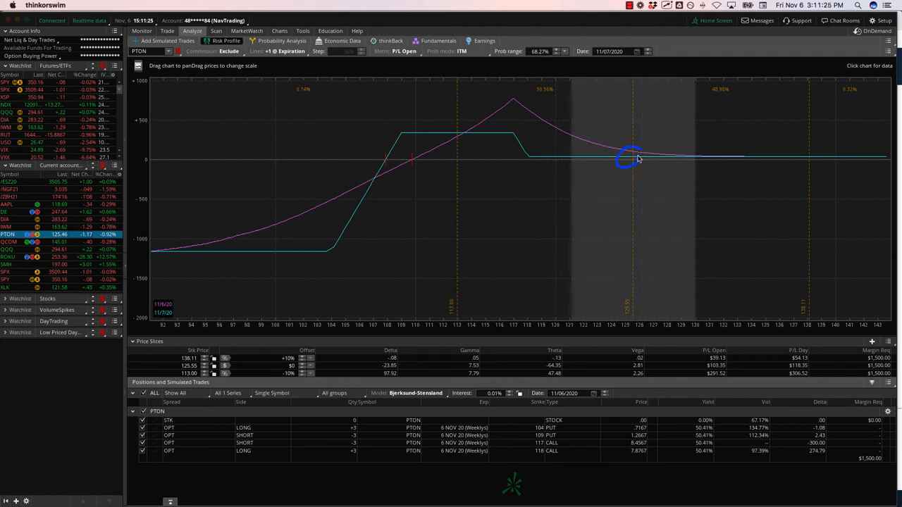
mouse_move(493, 144)
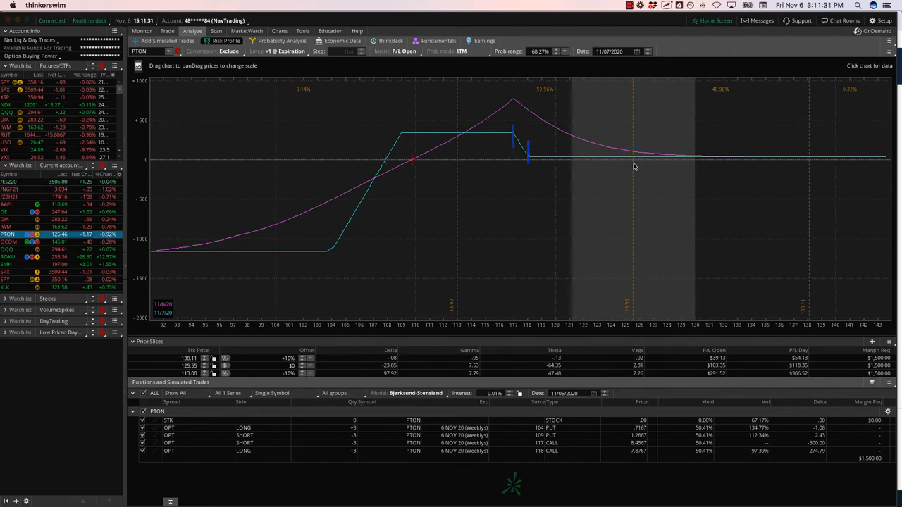
mouse_move(642, 158)
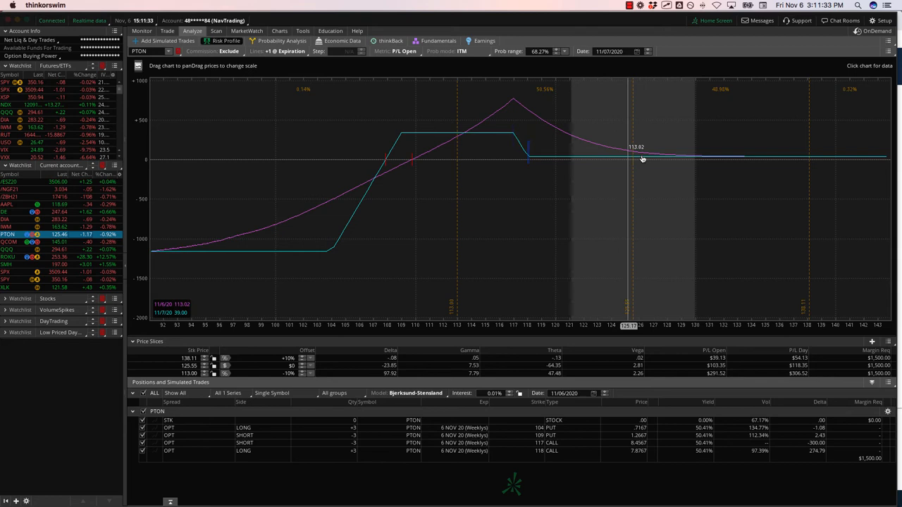
mouse_move(645, 164)
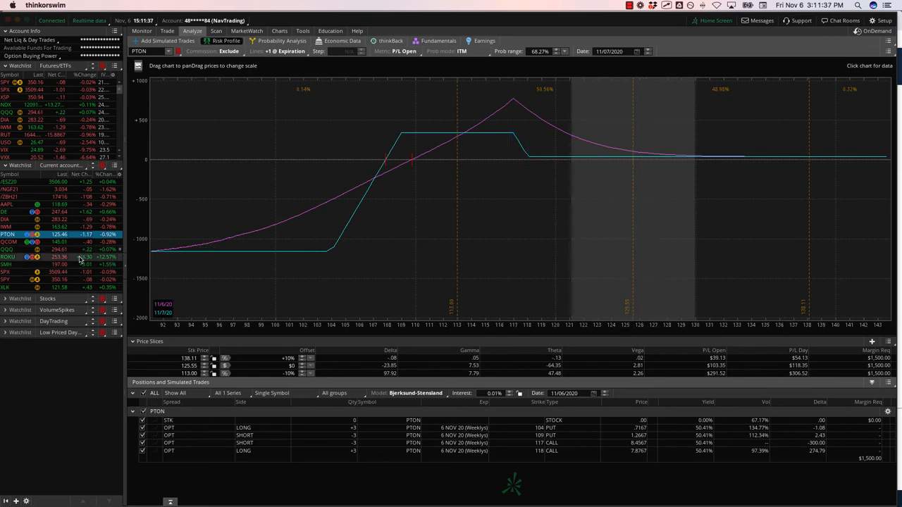
Step: Select ROKU in the watchlist and show its stock, put and call position's risk profile
left_click(11, 260)
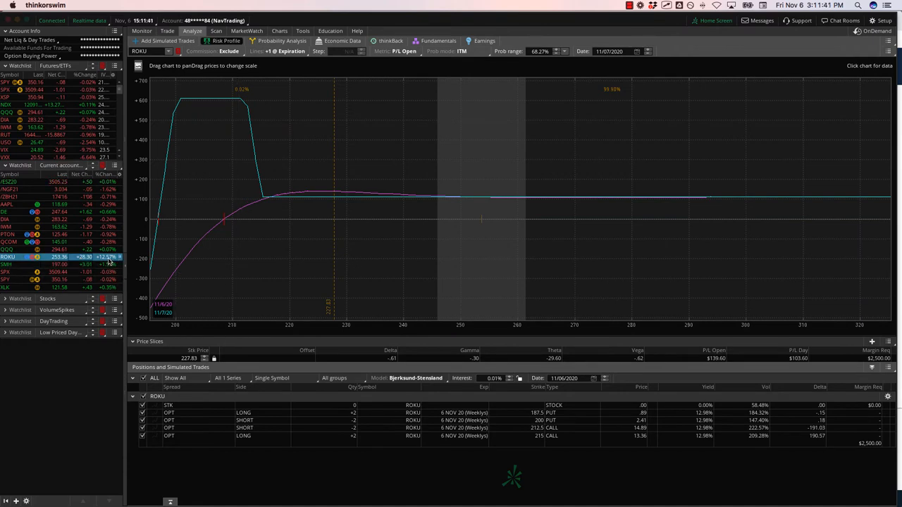
left_click_drag(284, 229, 482, 223)
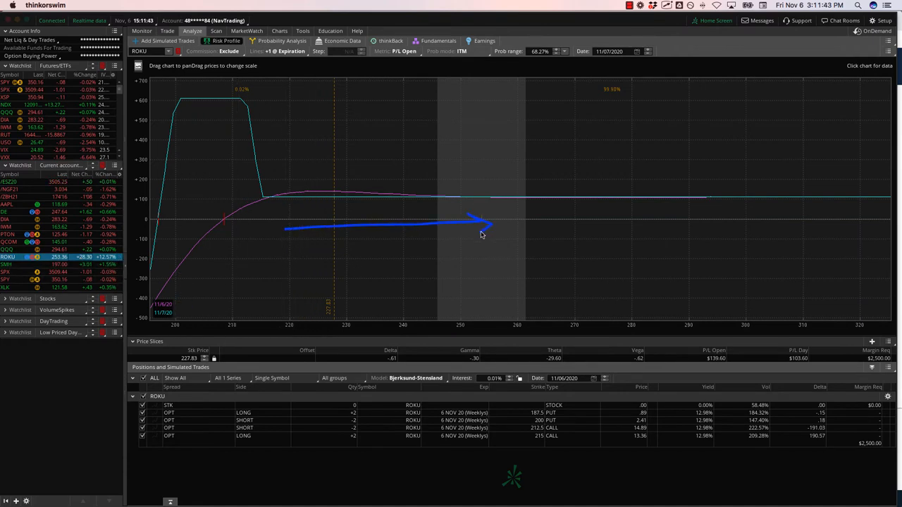
mouse_move(482, 194)
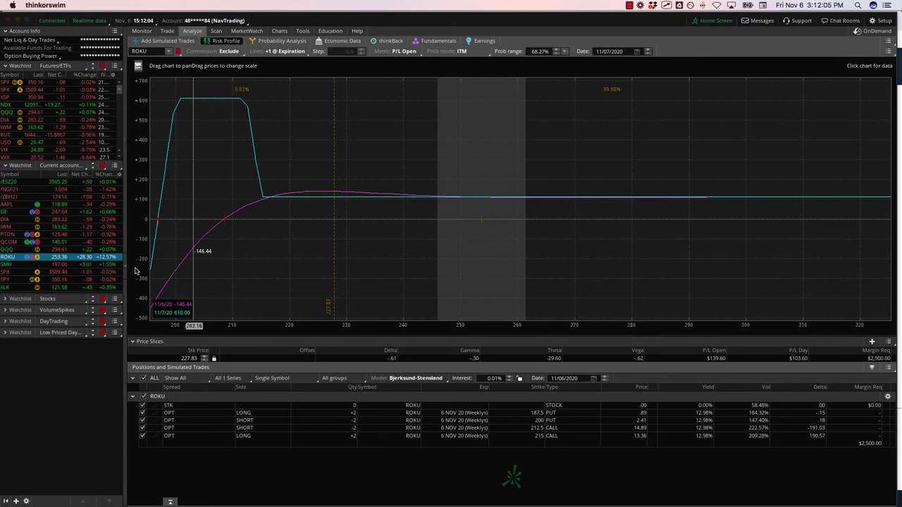
Step: Check the /ESZ20 position and its option chain, then show the natural gas strangle's risk profile
left_click(11, 182)
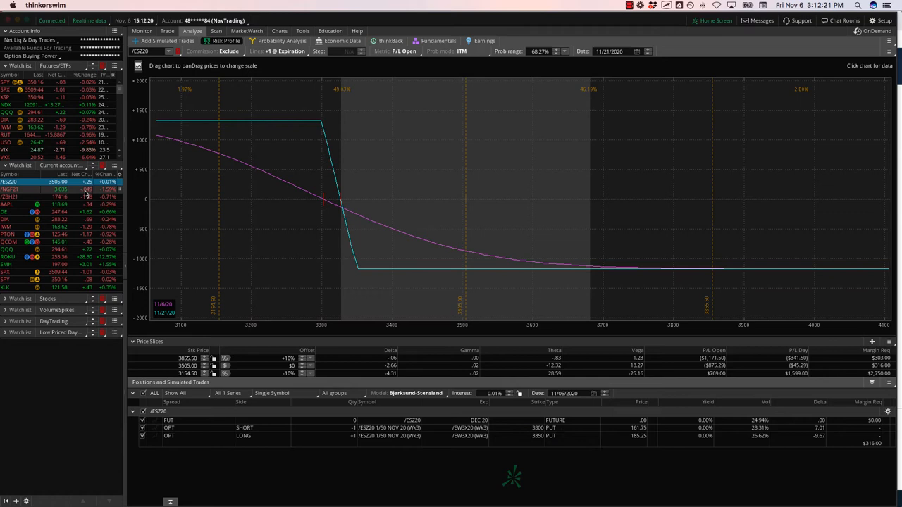
left_click(167, 31)
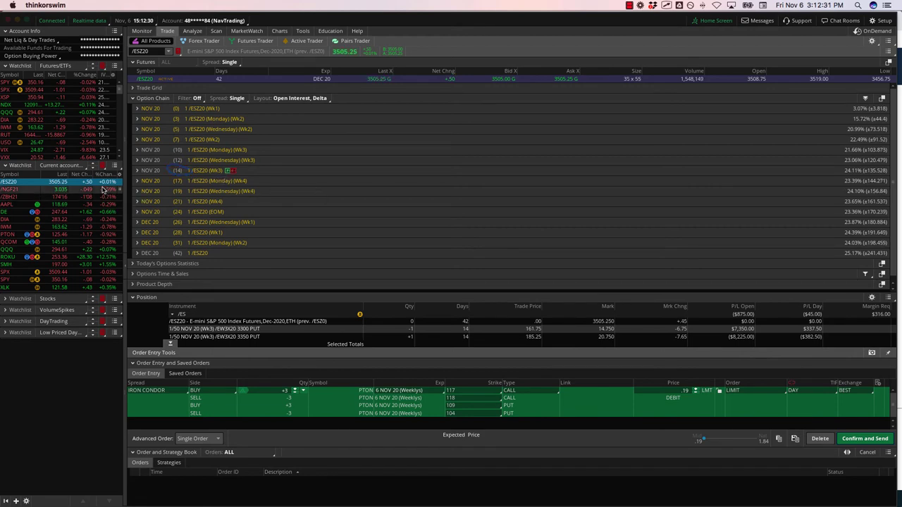
left_click(192, 31)
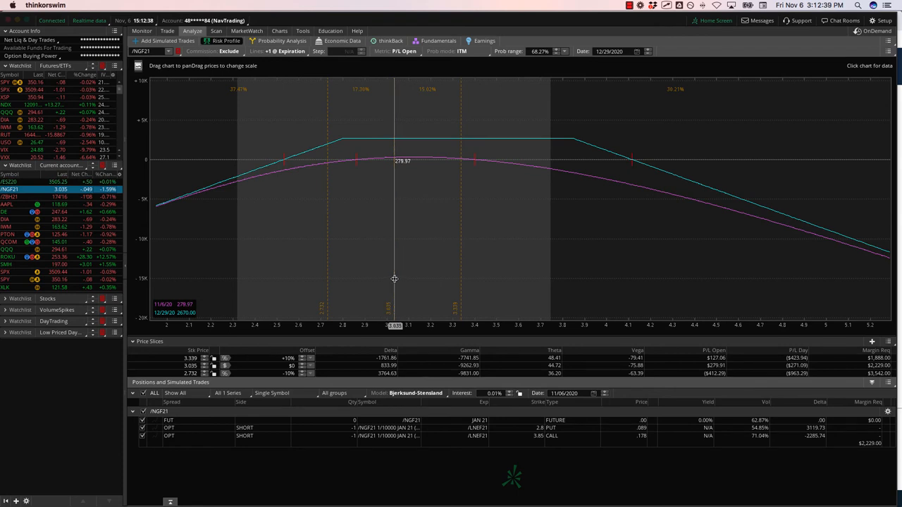
mouse_move(129, 237)
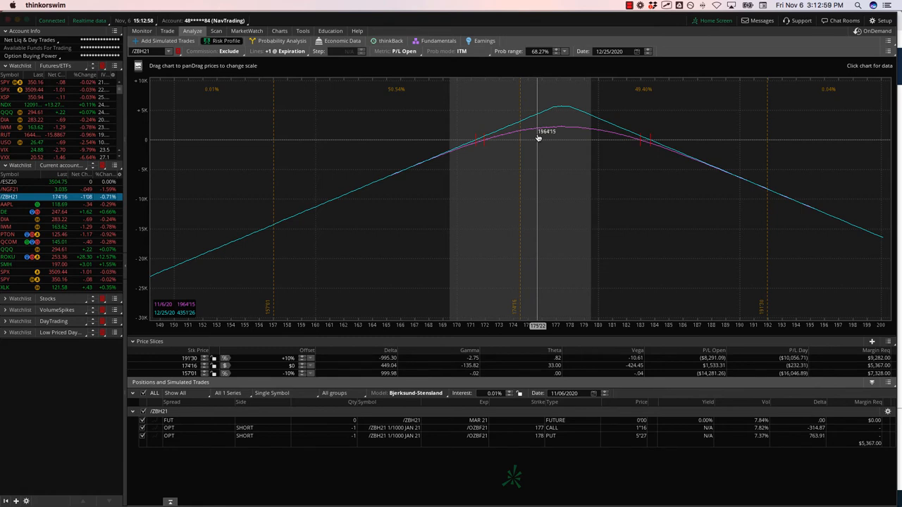
Step: Probe the strangle's P/L at a lower price and near the peak, then load AAPL's risk profile
left_click_drag(539, 138, 417, 172)
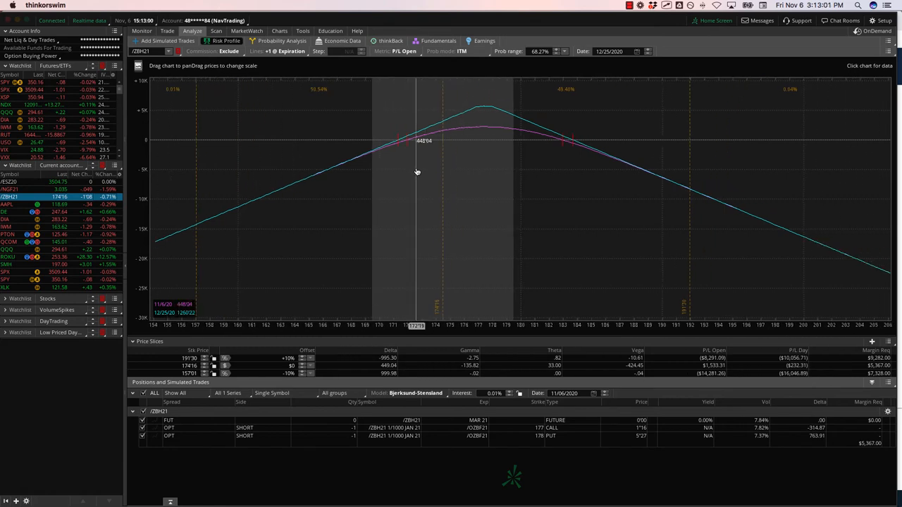
mouse_move(461, 163)
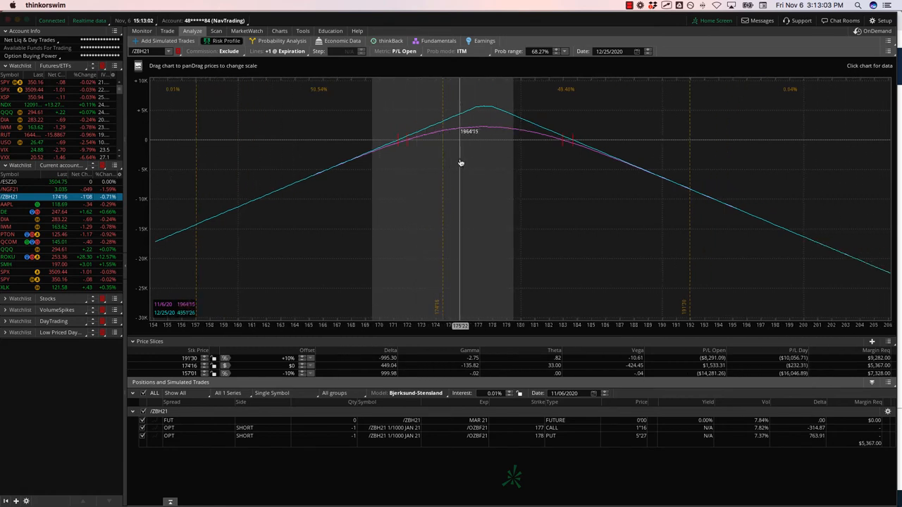
mouse_move(442, 160)
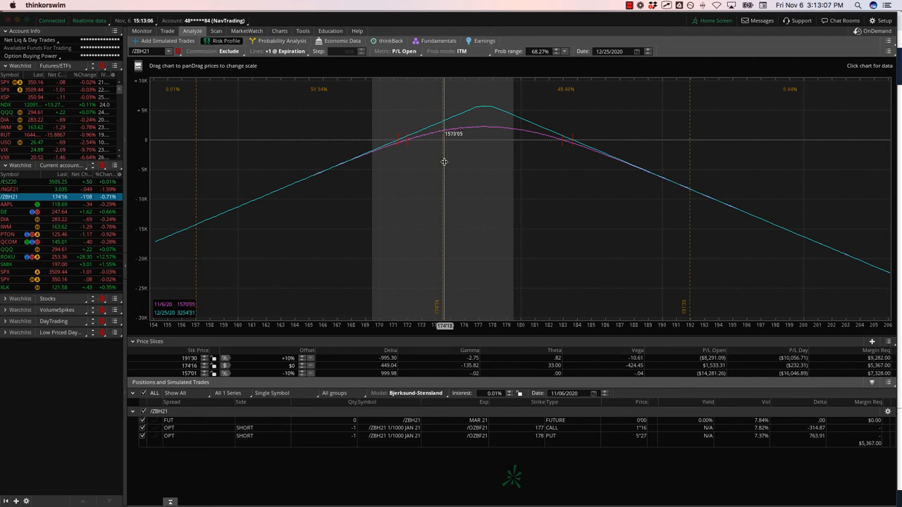
left_click(166, 39)
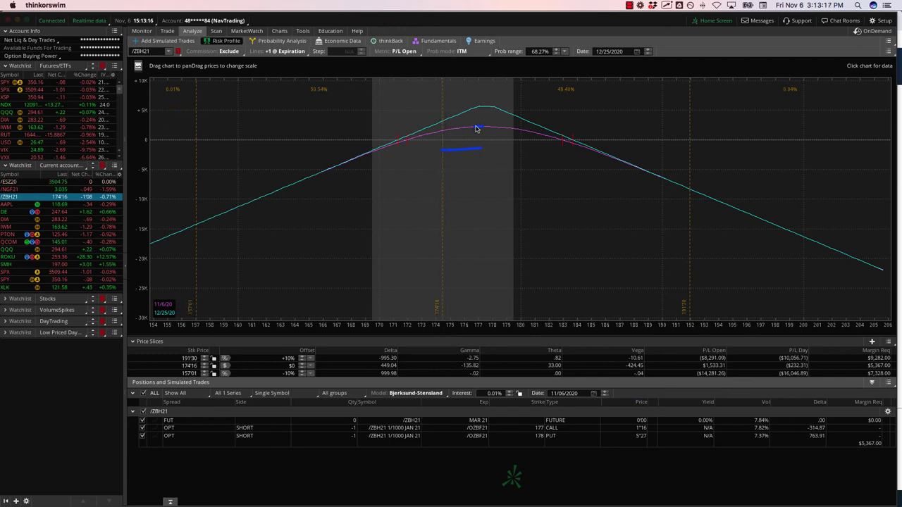
mouse_move(486, 138)
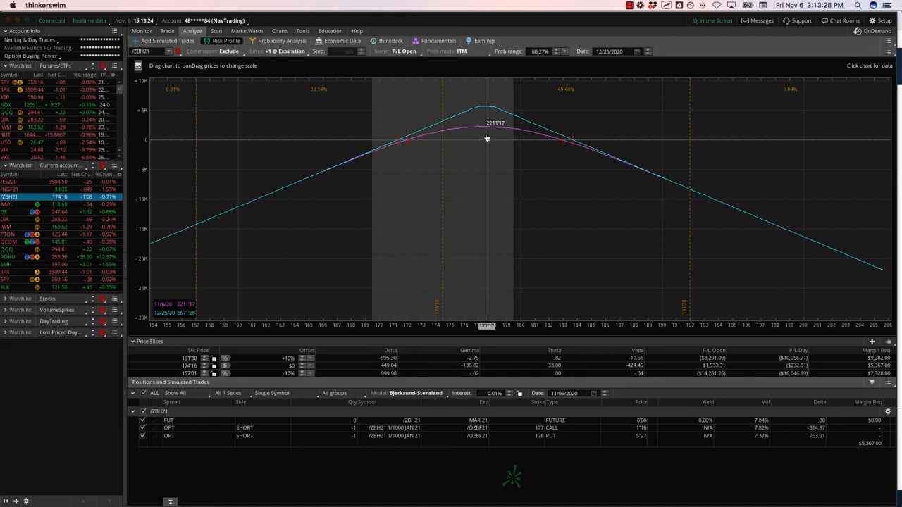
left_click(8, 204)
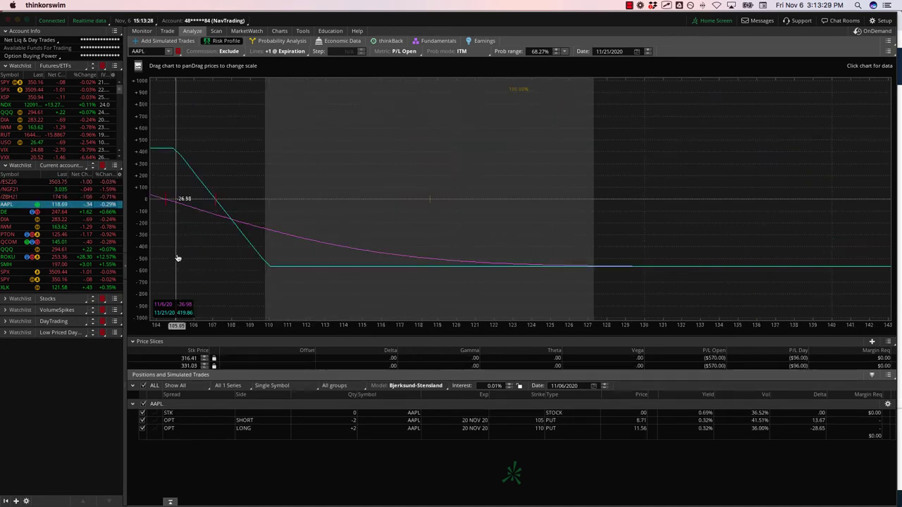
Step: Widen the AAPL risk graph's price range, view its daily chart, then show the DE position's risk profile
left_click_drag(177, 258, 318, 241)
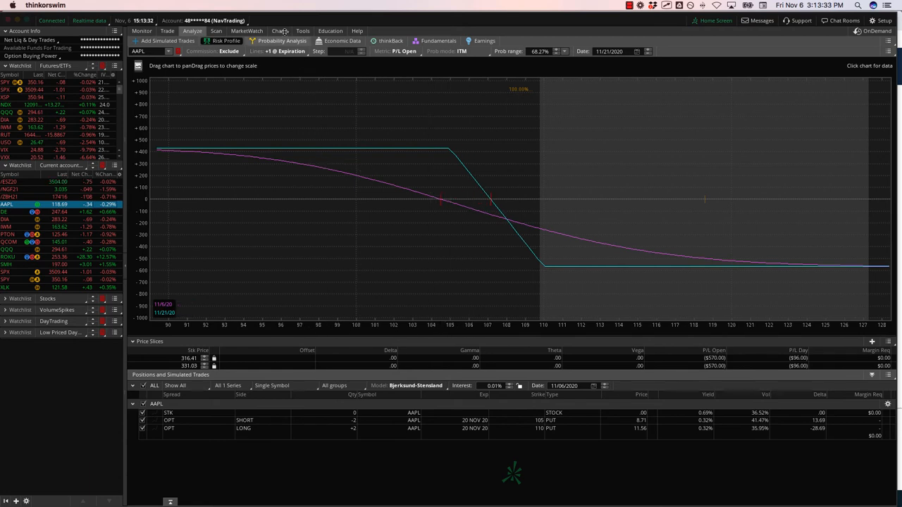
left_click(277, 31)
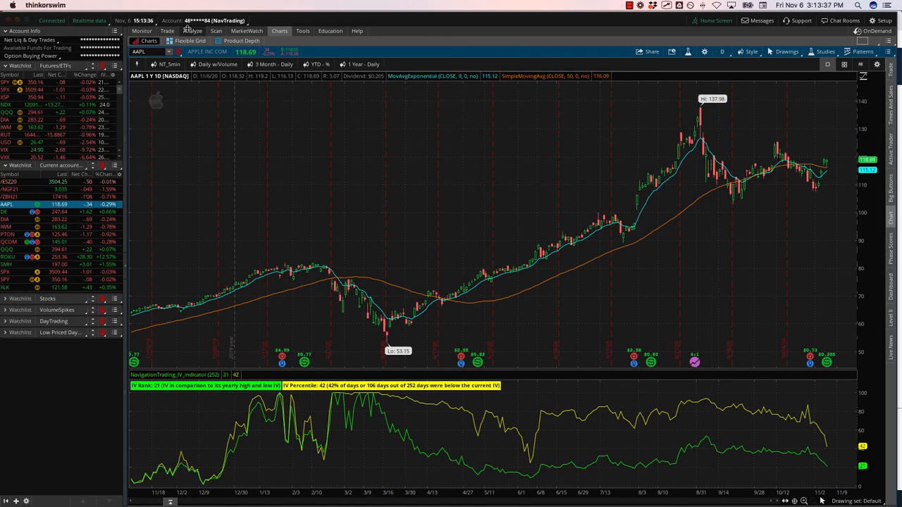
left_click(192, 31)
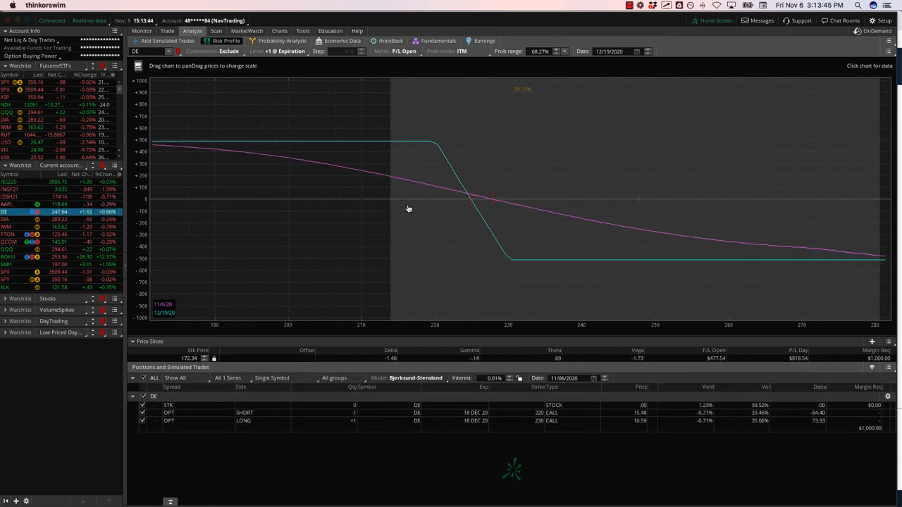
mouse_move(331, 210)
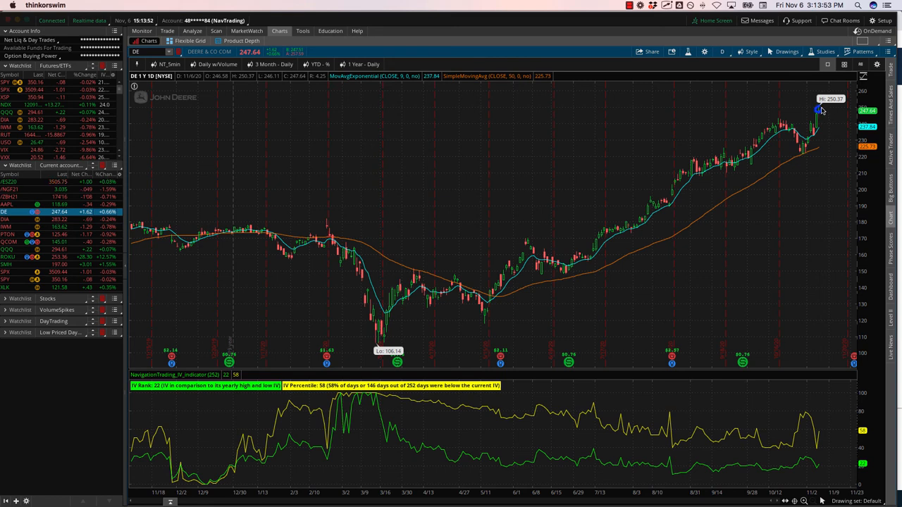
Step: Mark the DE chart, then show the DIA call spread's risk profile
left_click_drag(820, 113, 824, 149)
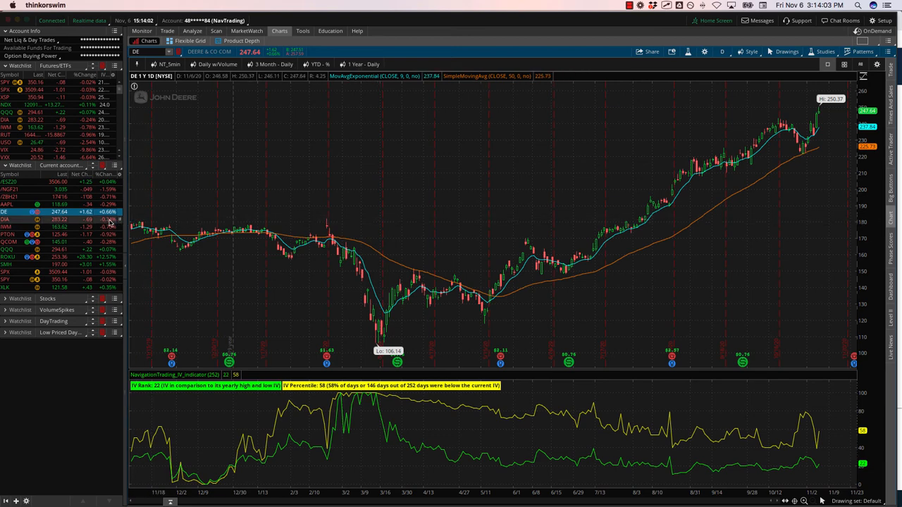
left_click(192, 31)
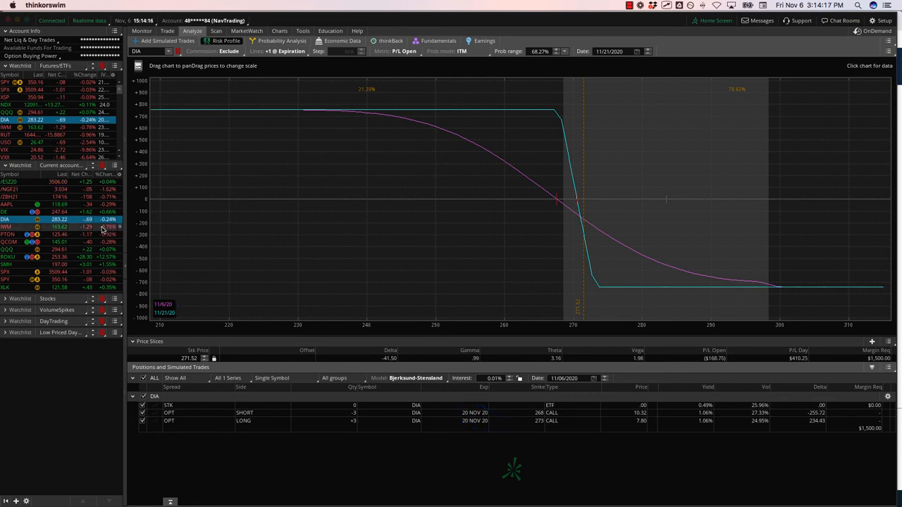
Step: Show the IWM position's risk profile, then its one-year daily chart
left_click(9, 226)
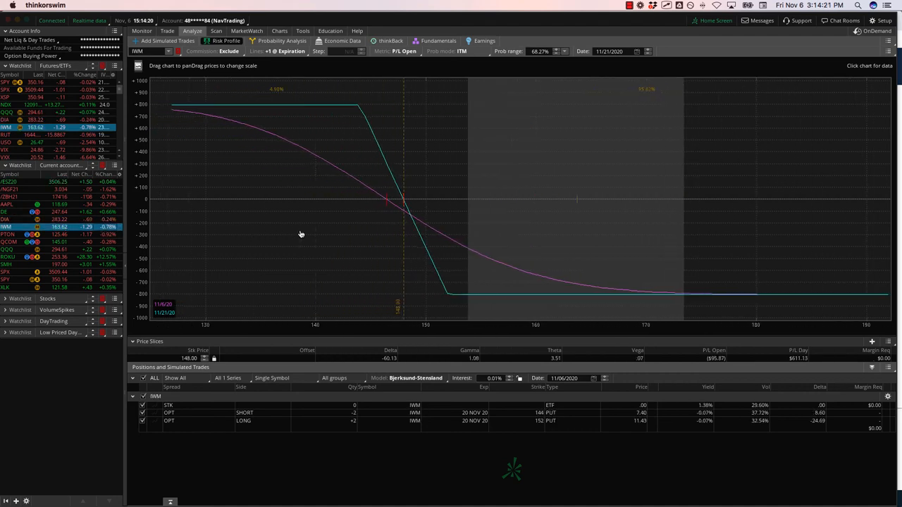
left_click(285, 31)
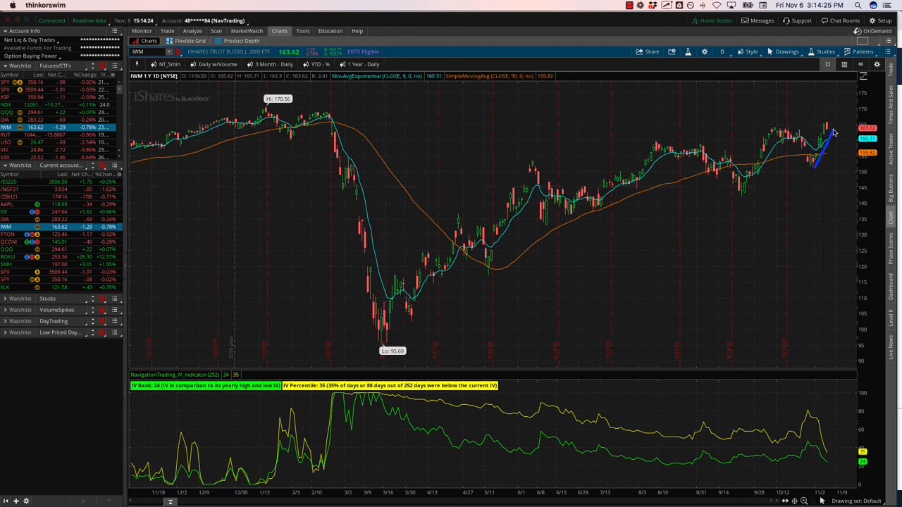
mouse_move(783, 187)
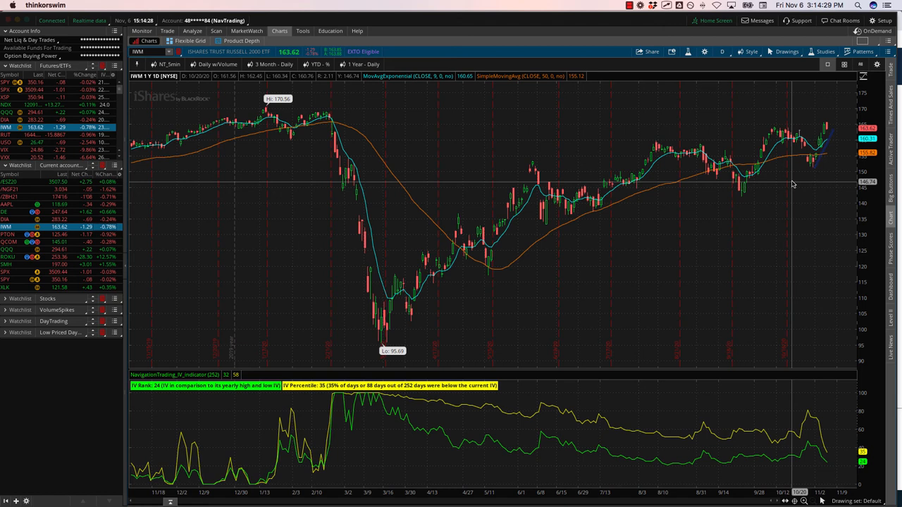
mouse_move(822, 172)
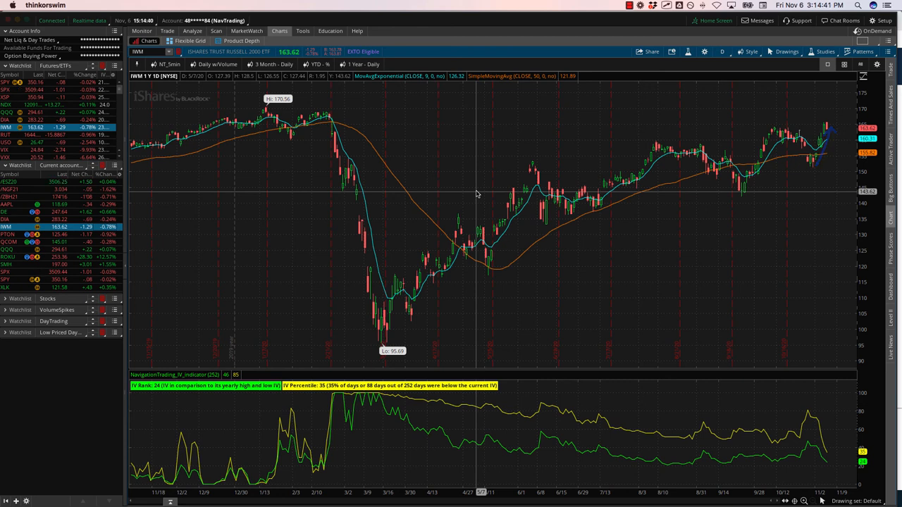
mouse_move(303, 214)
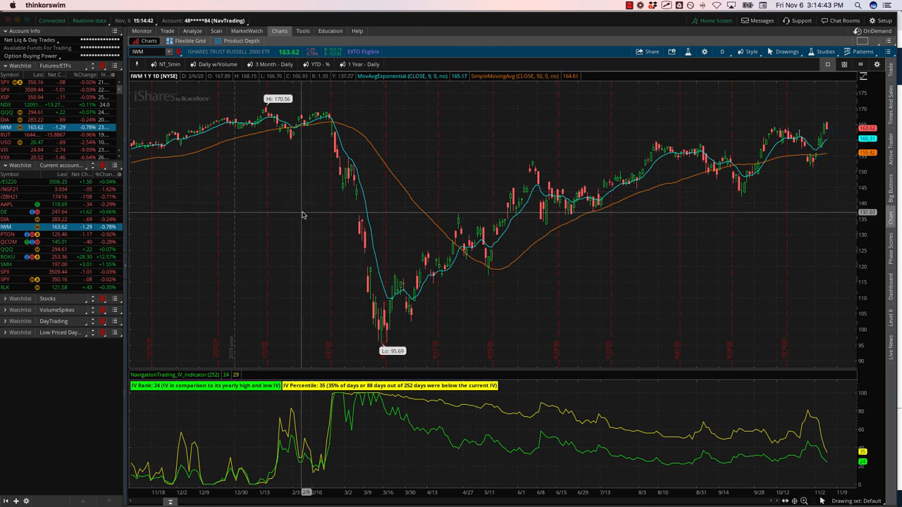
mouse_move(300, 209)
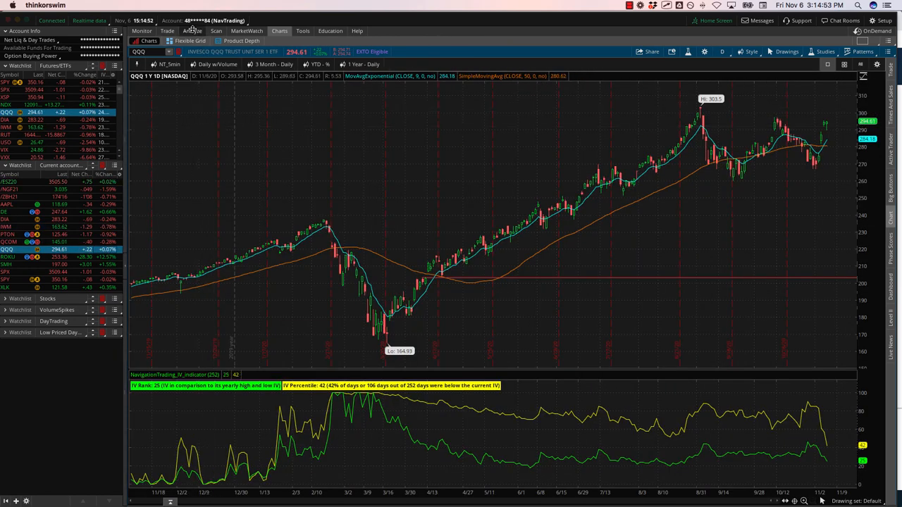
Step: Show the QQQ and XLK put spread risk profiles, then the XLK one-year daily chart
left_click(194, 31)
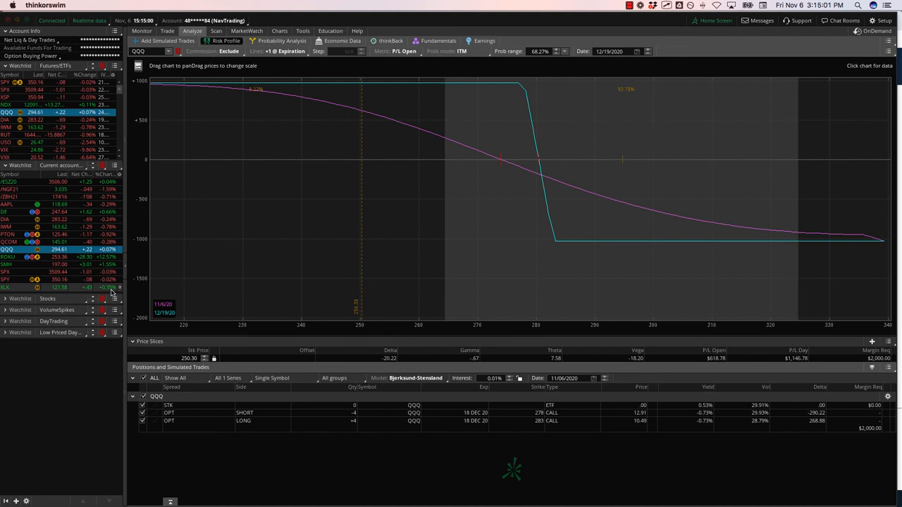
left_click(10, 284)
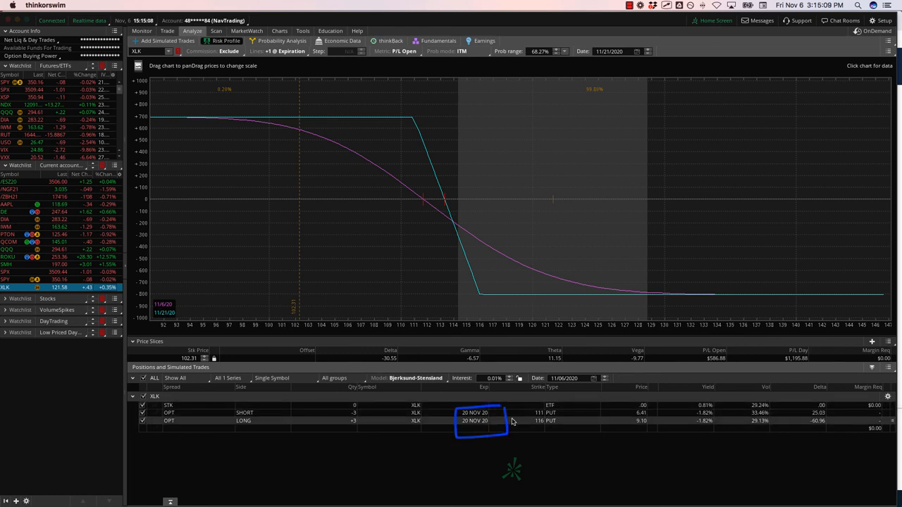
left_click(279, 31)
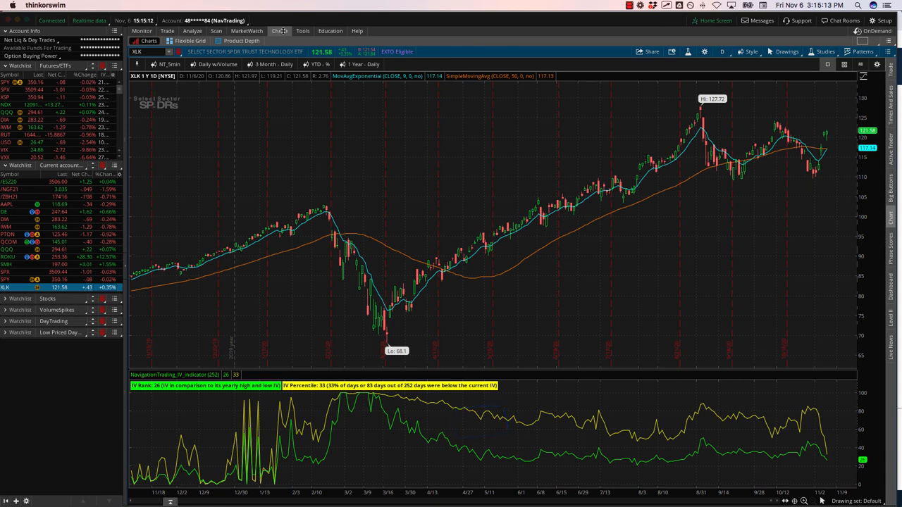
mouse_move(822, 395)
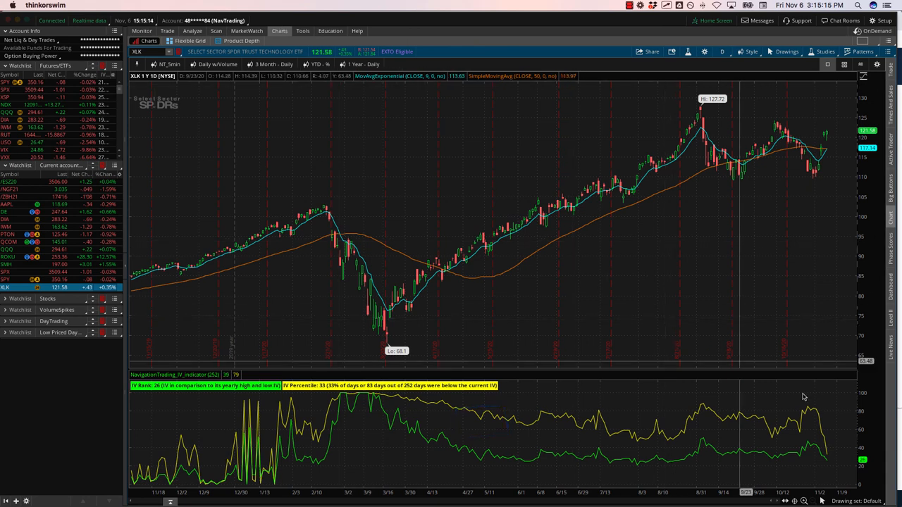